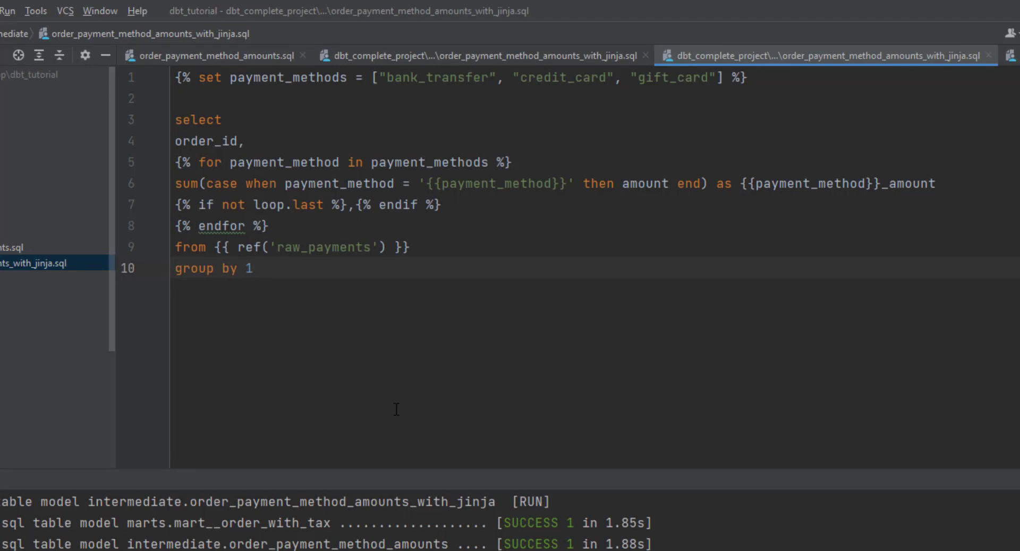
mouse_move(383, 191)
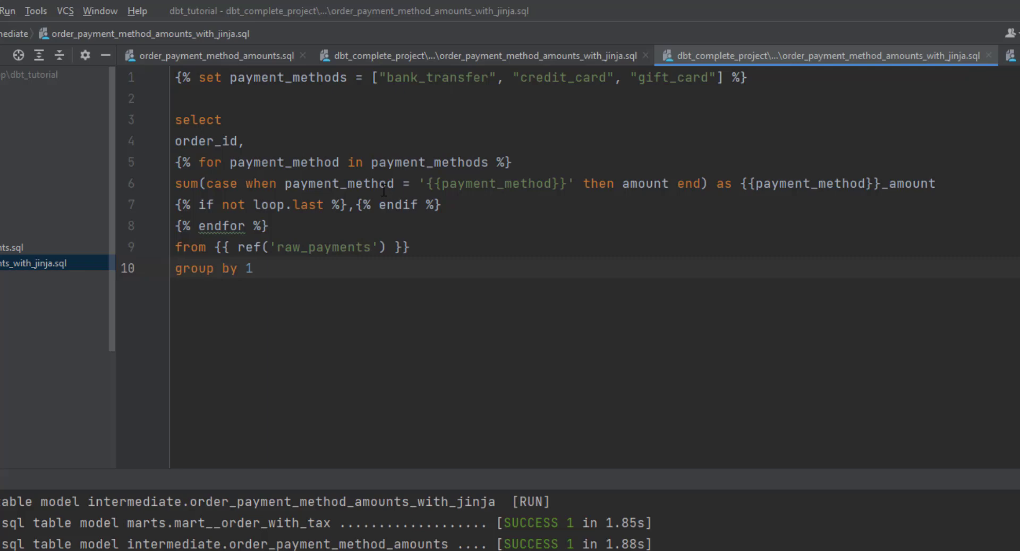
Step: Create the get_payment_methods macro file with its {% macro get_payment_methods() %} header
double_click(428, 162)
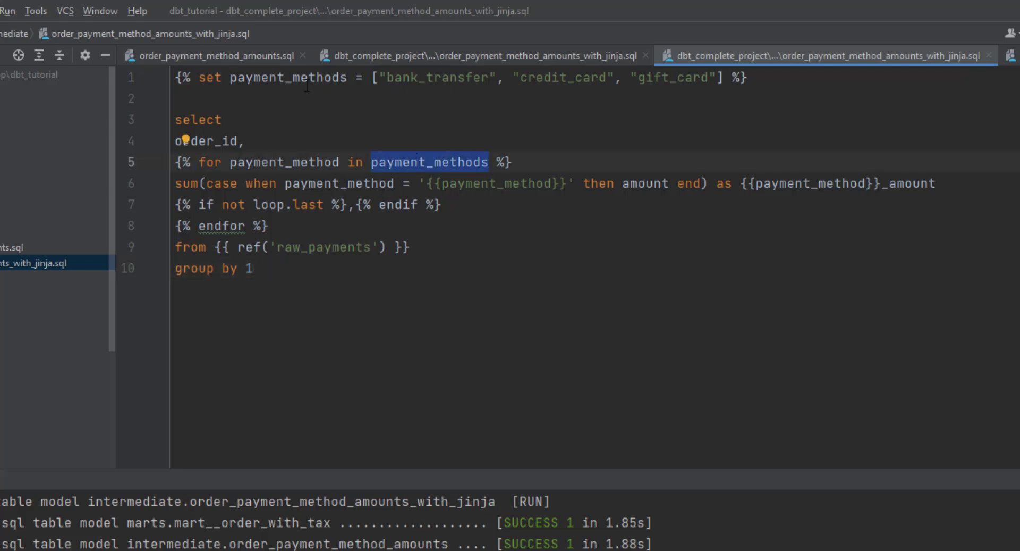
left_click(374, 78)
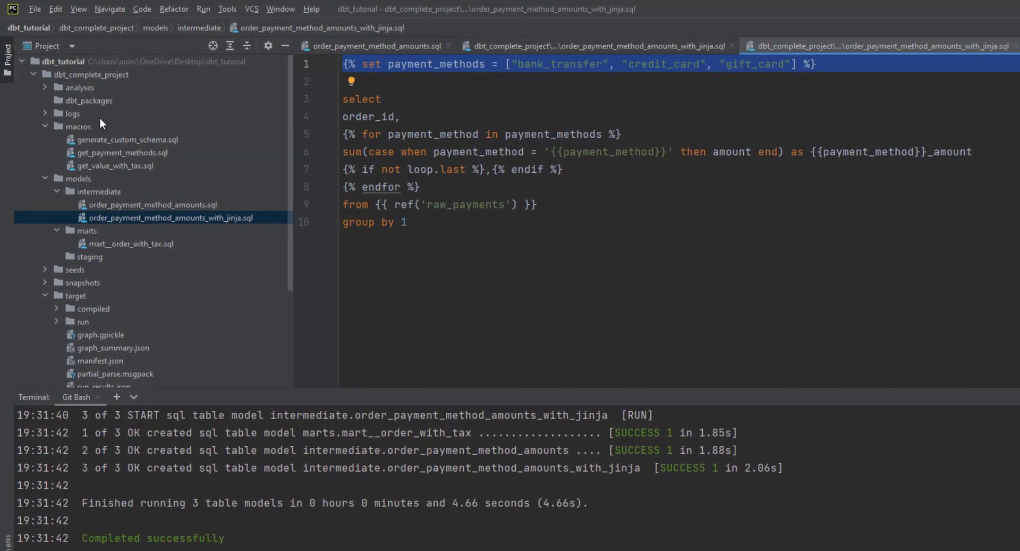
mouse_move(75, 159)
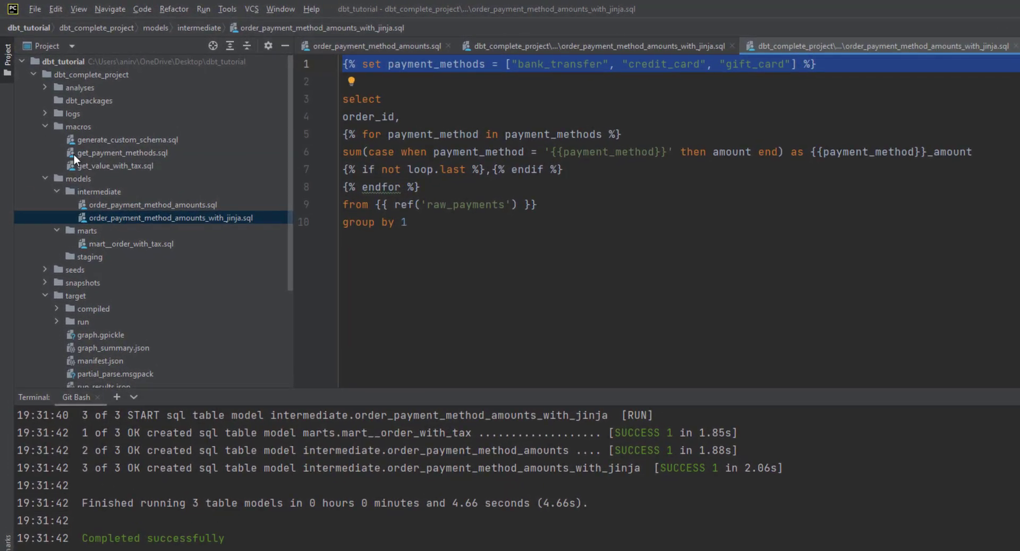
mouse_move(101, 156)
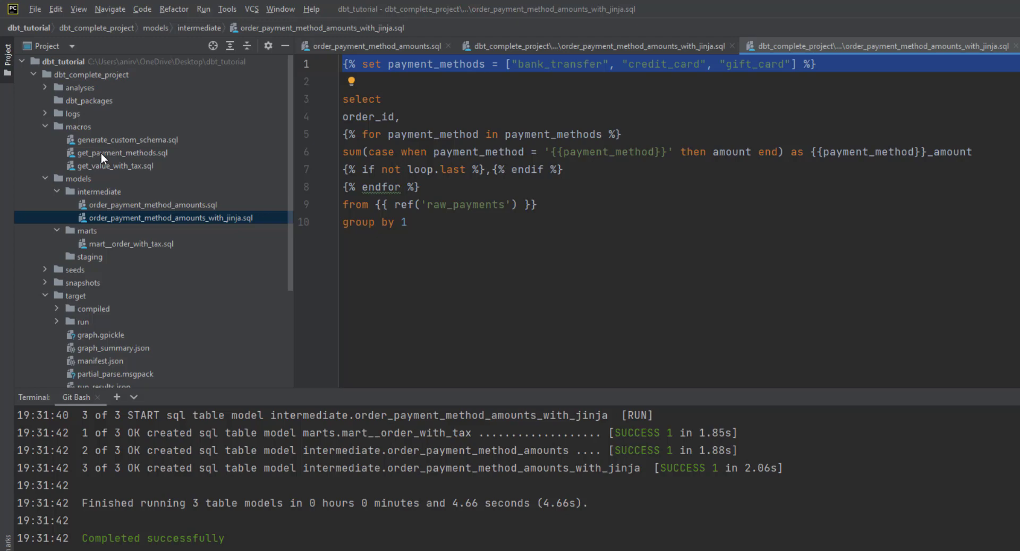
mouse_move(107, 128)
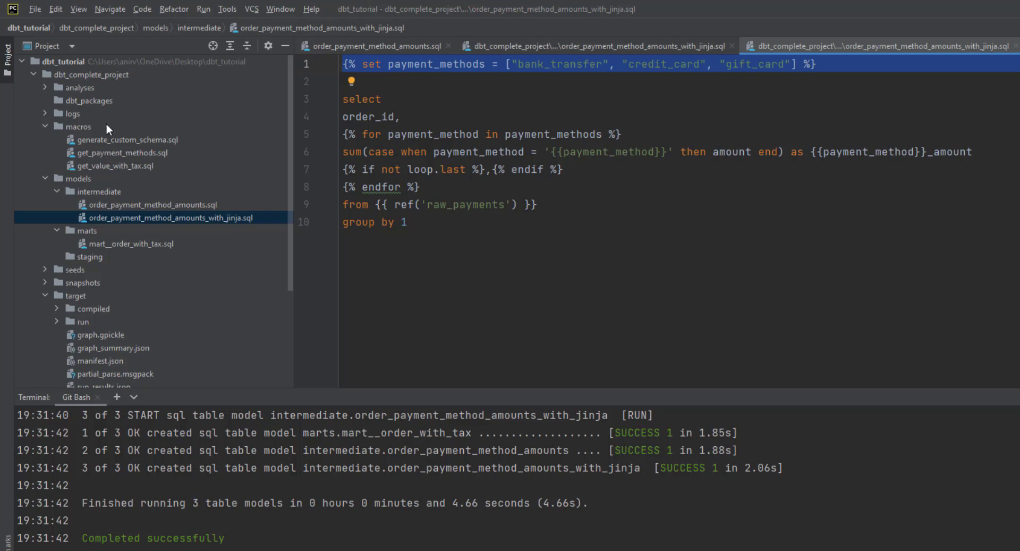
mouse_move(71, 130)
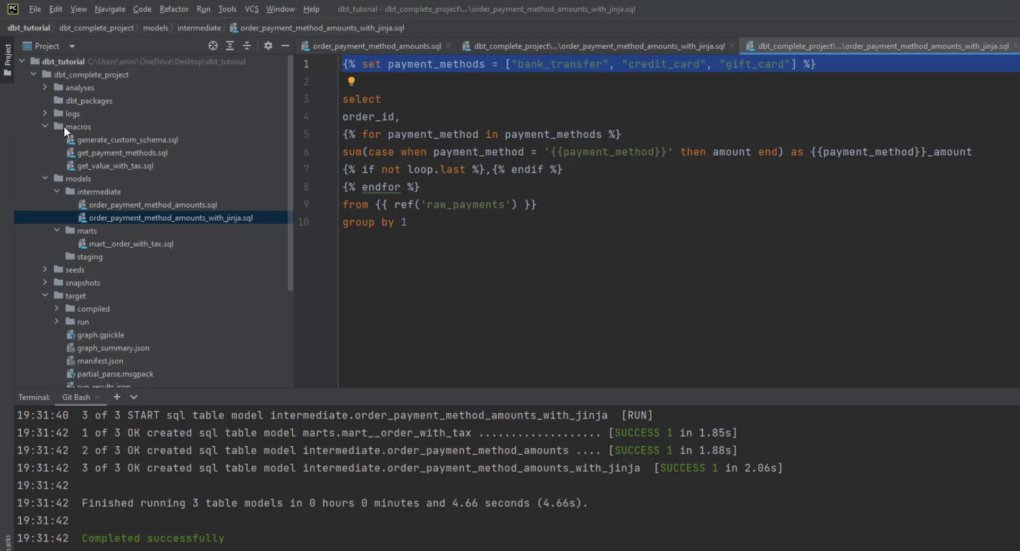
mouse_move(137, 185)
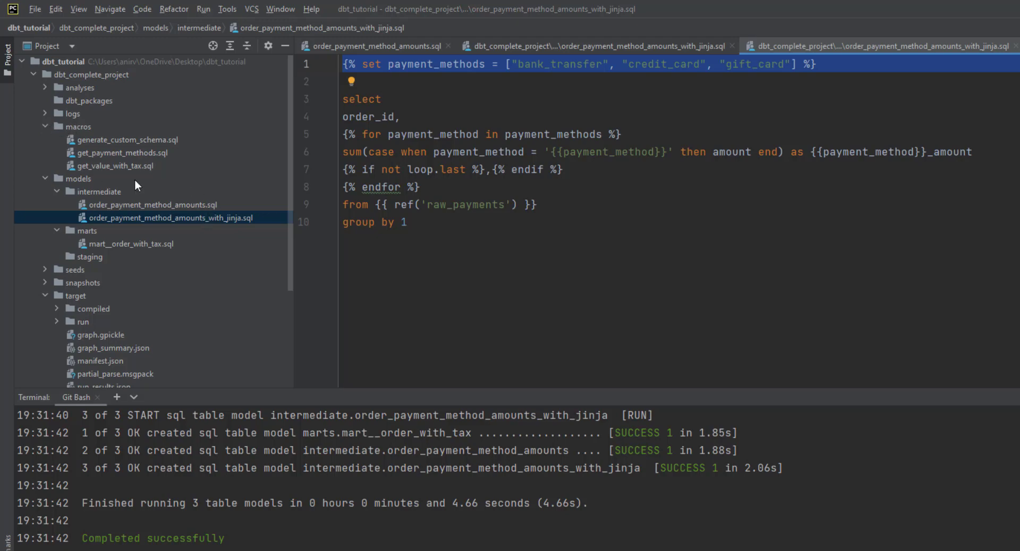
mouse_move(127, 158)
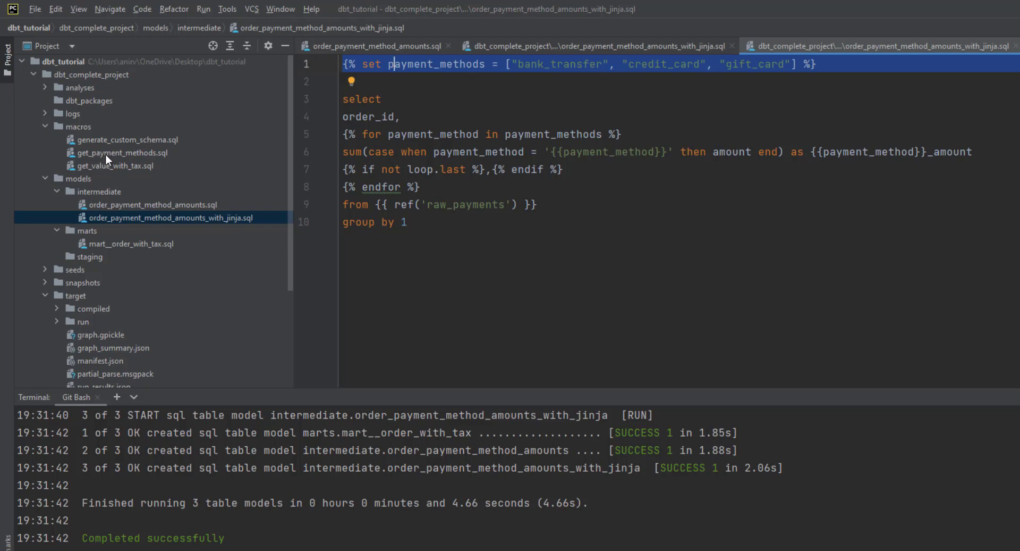
double_click(122, 152)
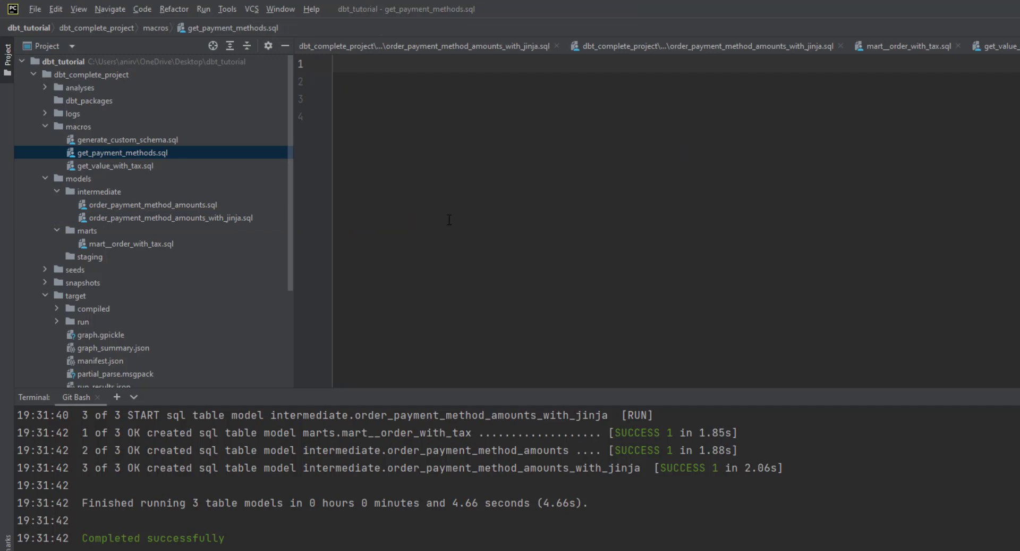
type("{% macro get_payment_methods() %}")
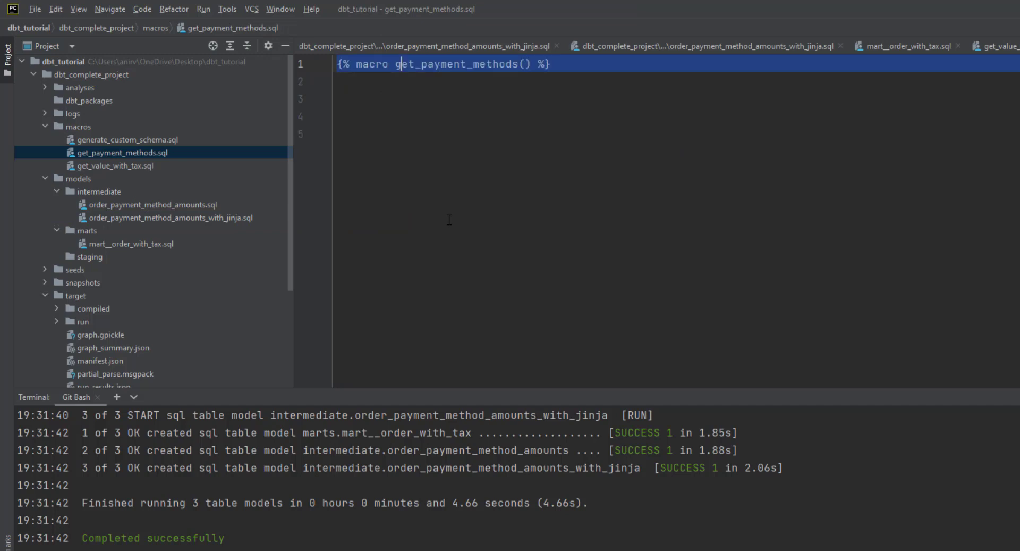
double_click(371, 64)
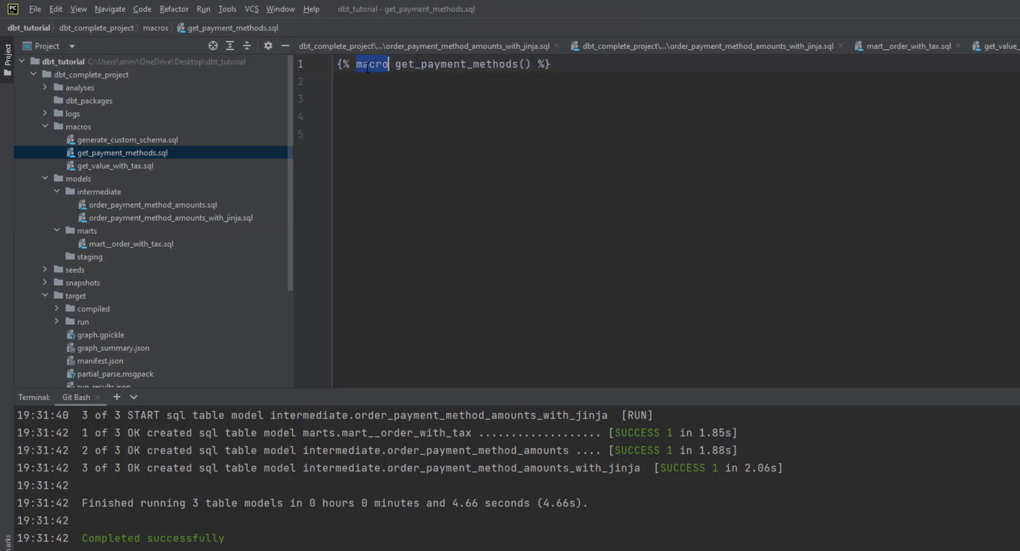
left_click_drag(388, 64, 551, 63)
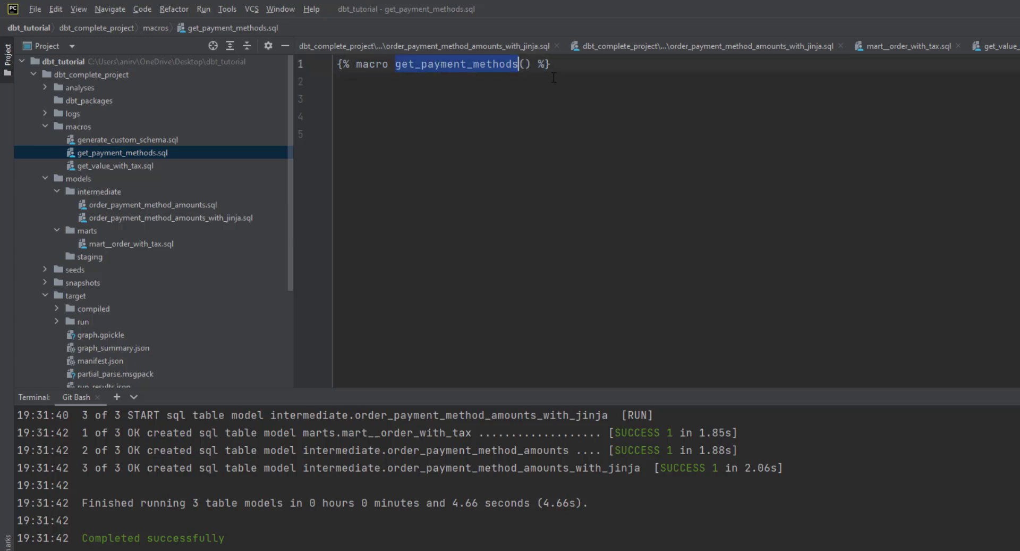
Step: Return bank_transfer, credit_card and gift_card from the macro, close it with endmacro
left_click(522, 64)
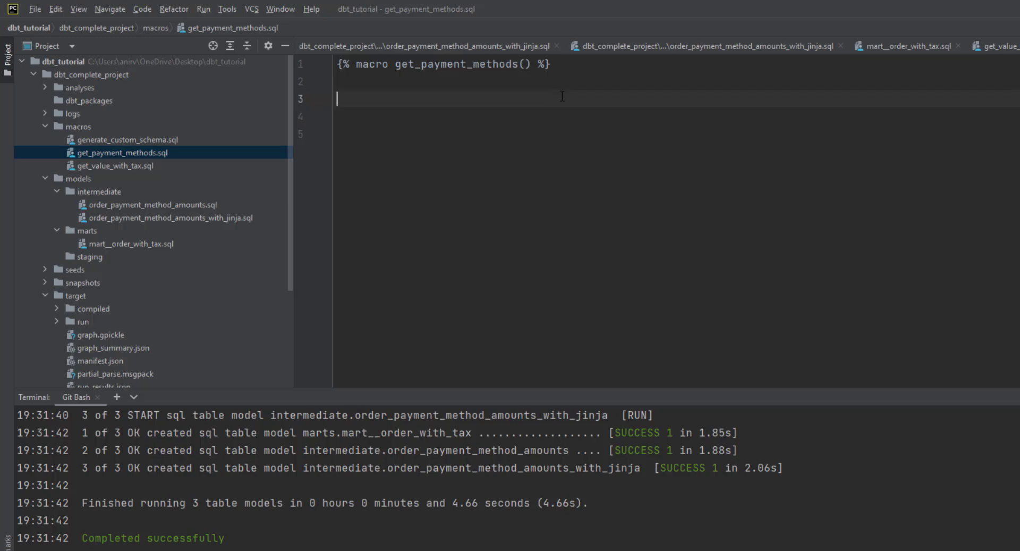
type("{{ return([\"bank_transfer\", \"credit_card\", \"gift_card\"]) }}")
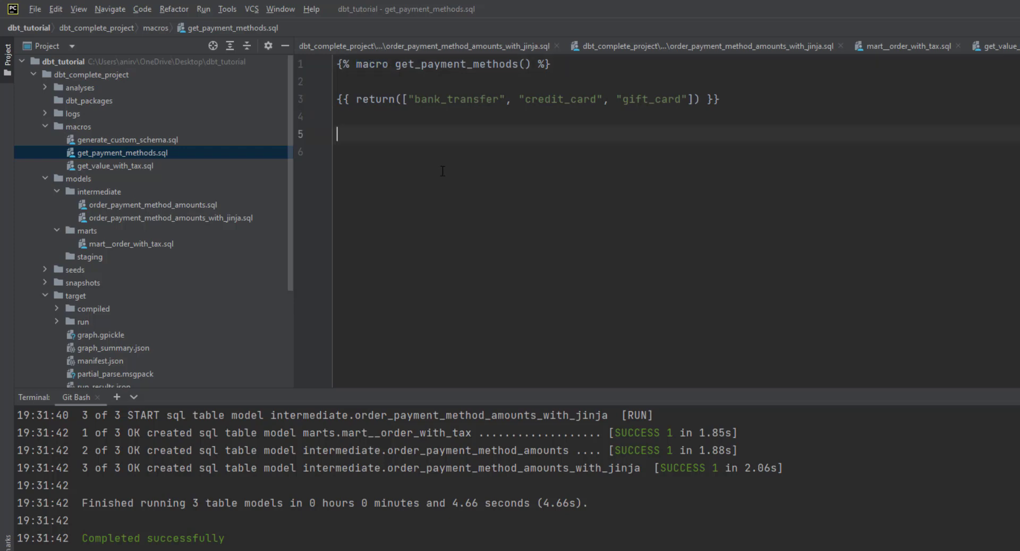
type("{% endmacro %}")
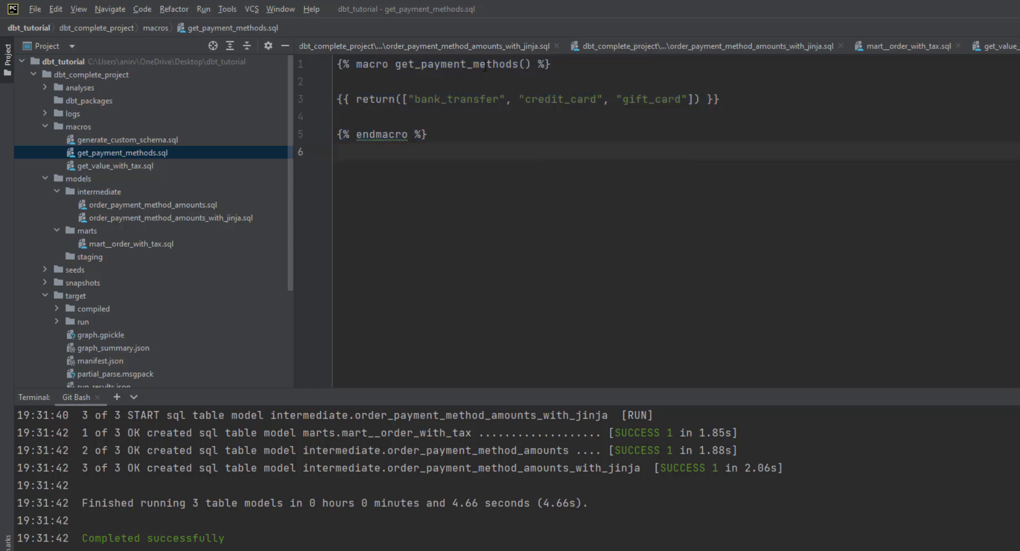
double_click(455, 64)
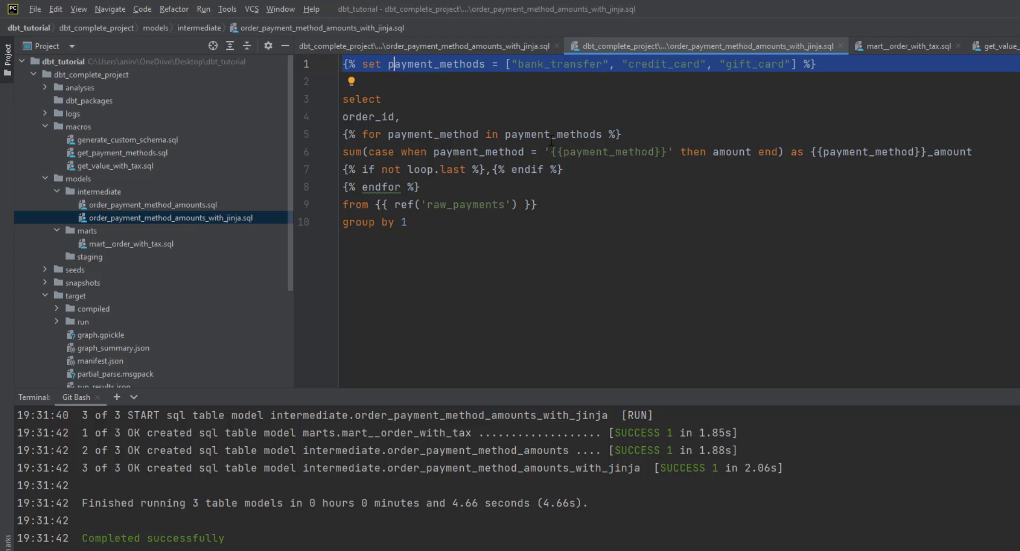
Step: Loop over get_payment_methods() instead of the hardcoded payment_methods list, then enter dbt run
double_click(554, 134)
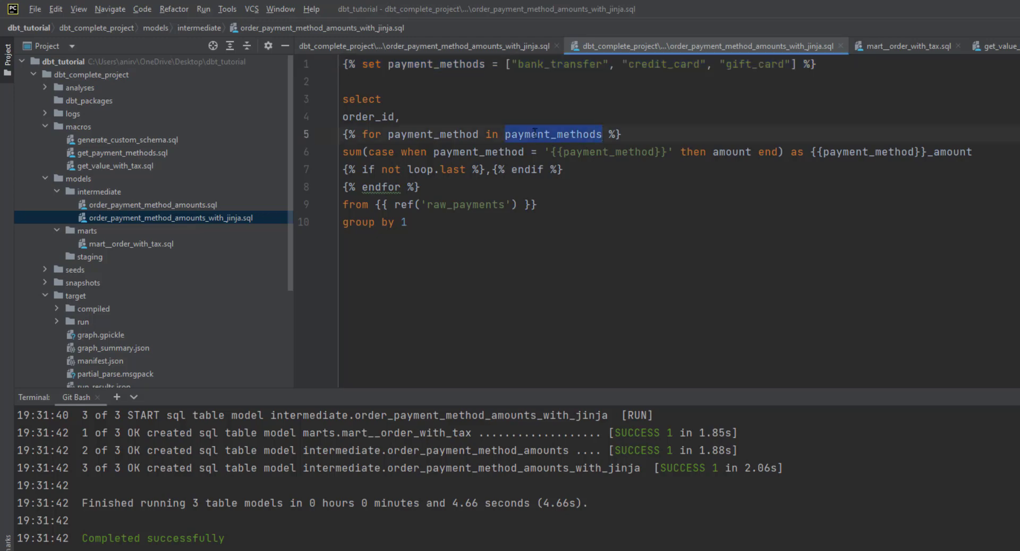
type("get_payment_methods")
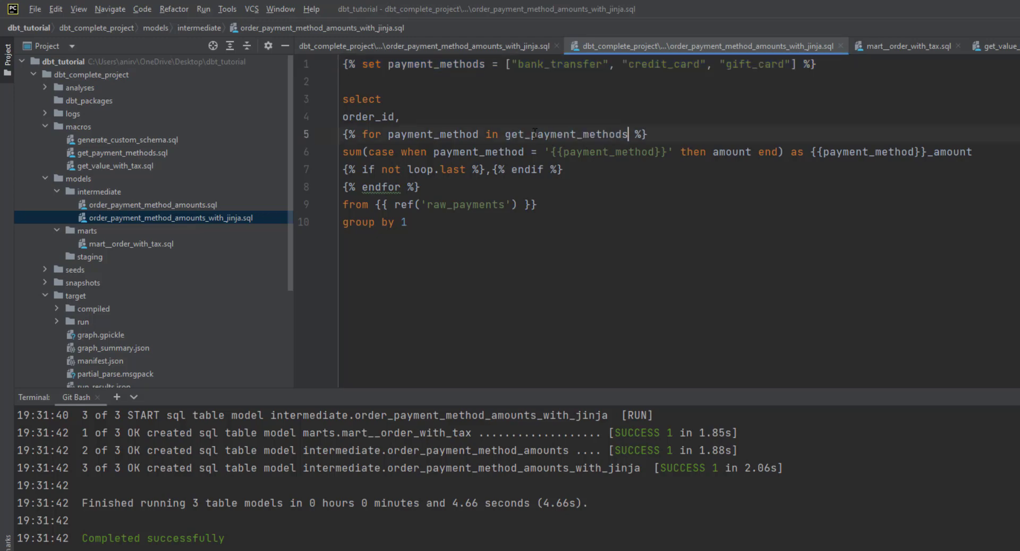
type("()")
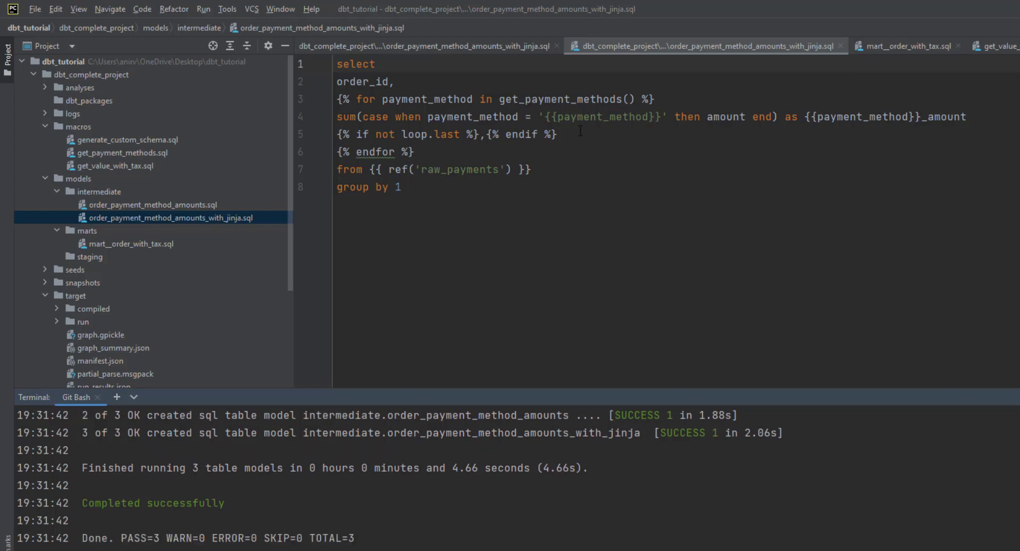
type("dbt run")
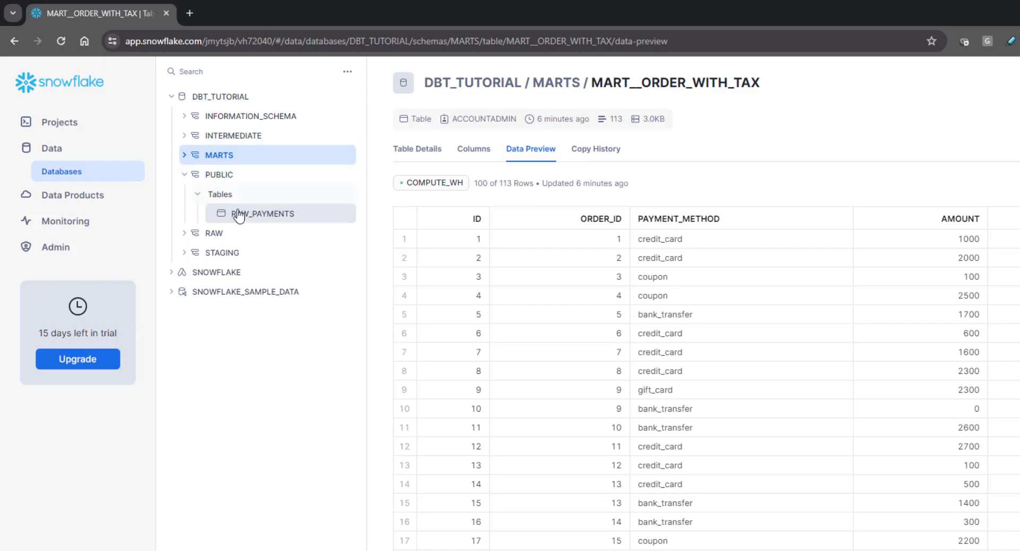
Step: Preview the rows of the PUBLIC.RAW_PAYMENTS table in Snowflake
left_click(263, 214)
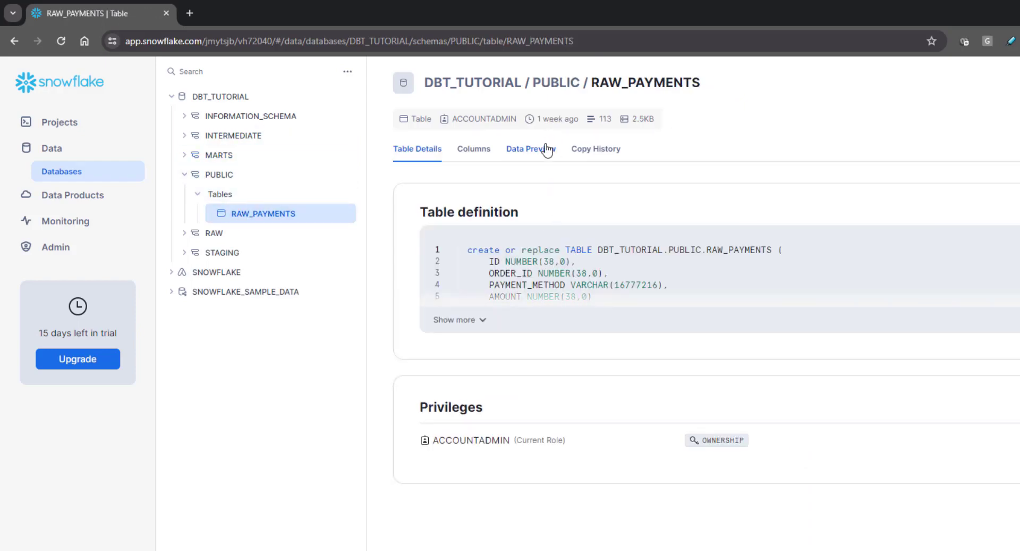
left_click(530, 148)
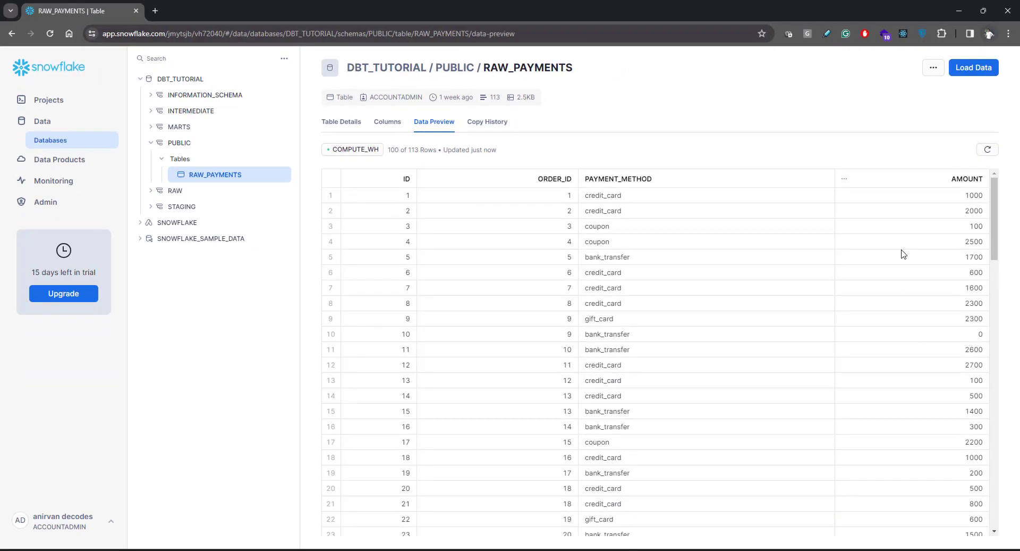
mouse_move(944, 206)
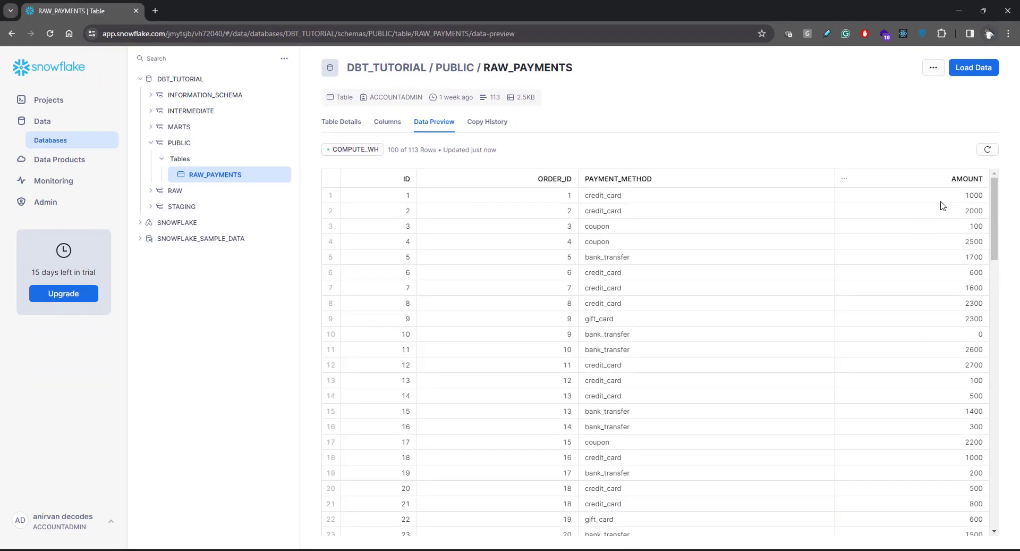
mouse_move(963, 191)
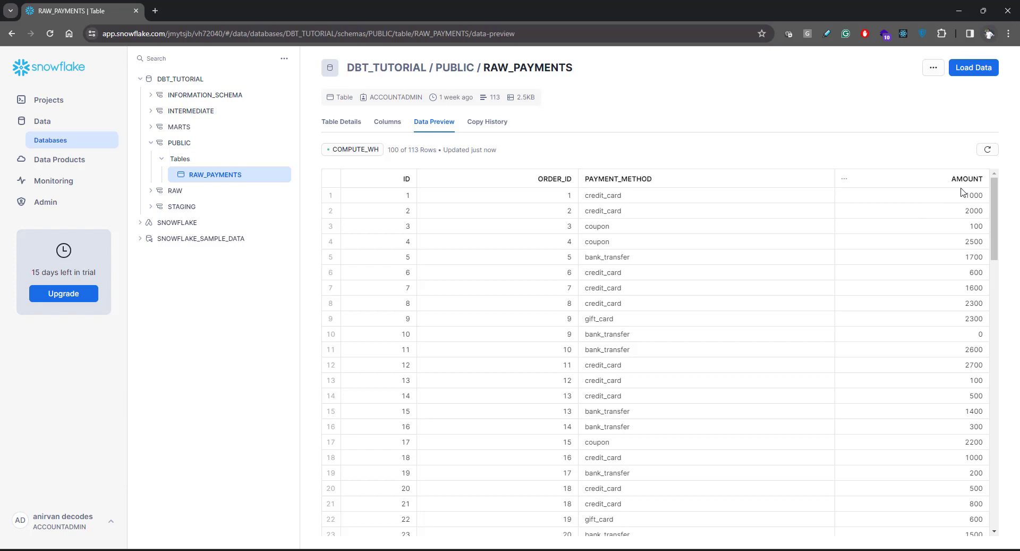
mouse_move(962, 197)
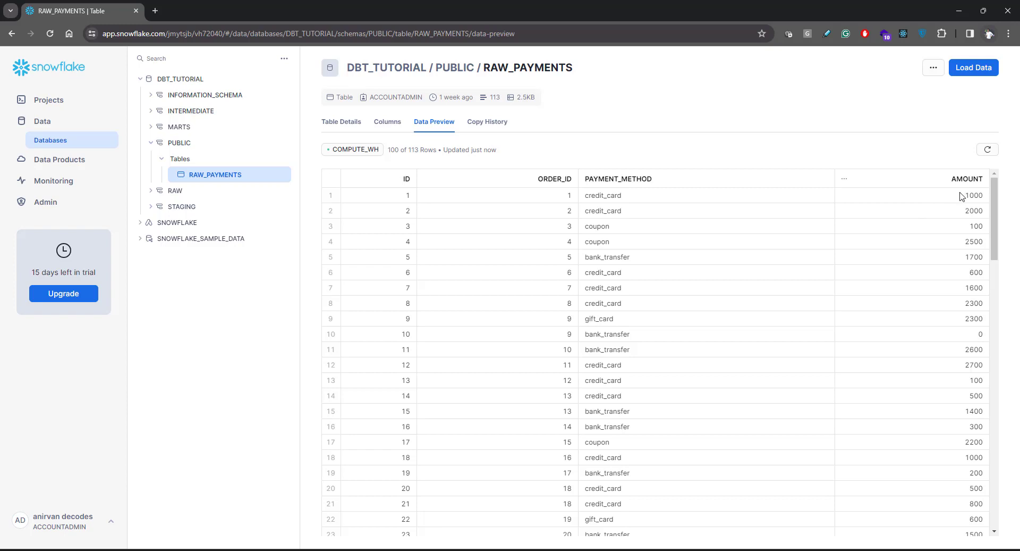
mouse_move(929, 182)
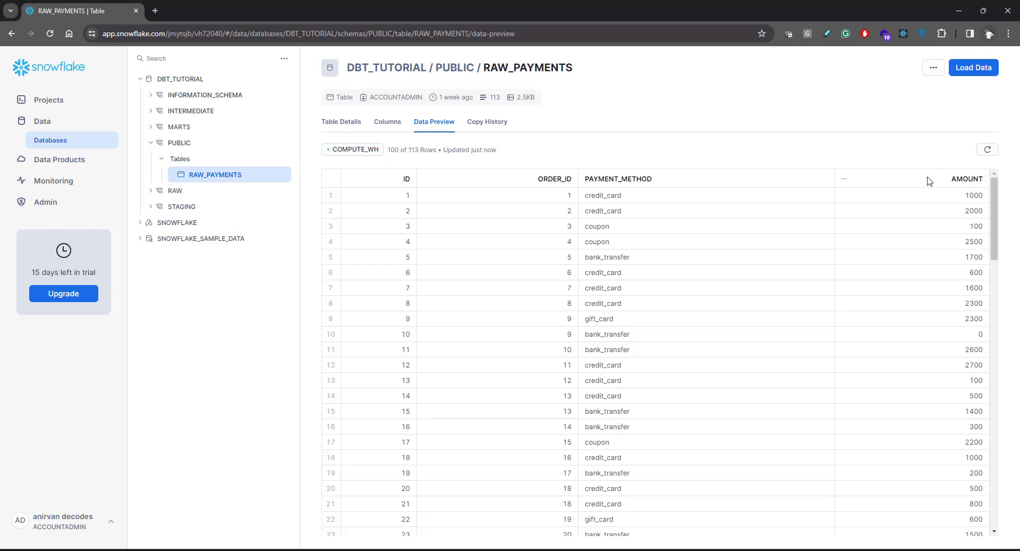
mouse_move(951, 182)
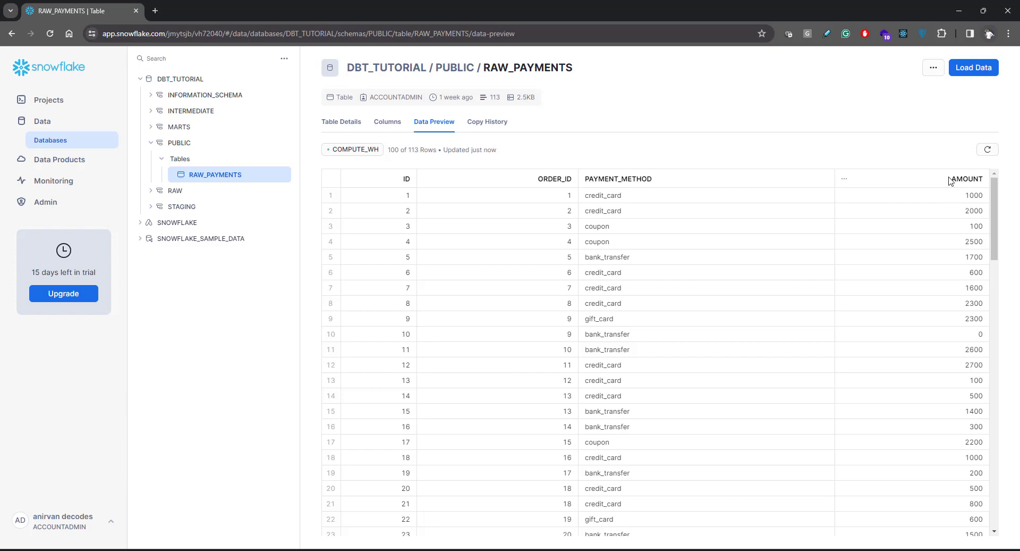
mouse_move(899, 249)
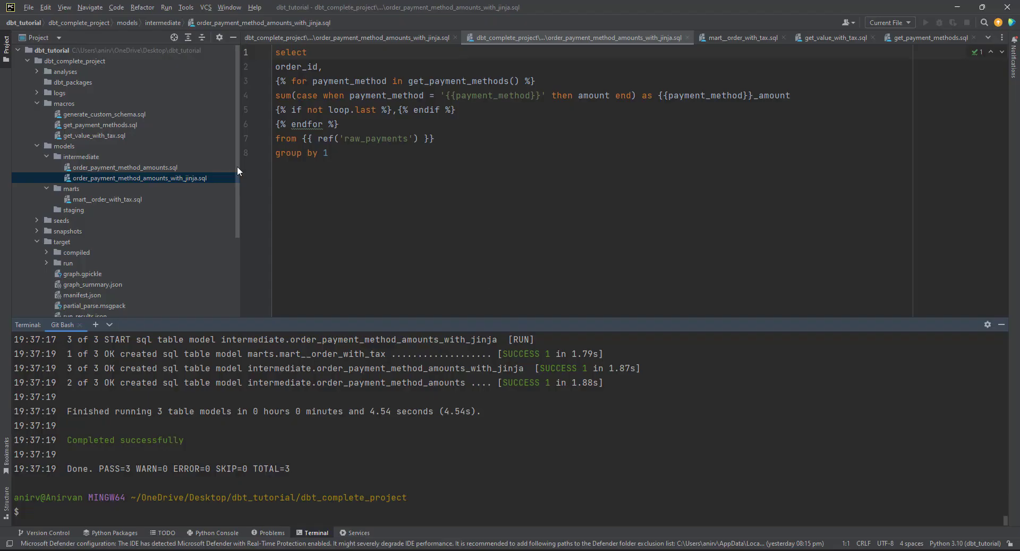
mouse_move(138, 188)
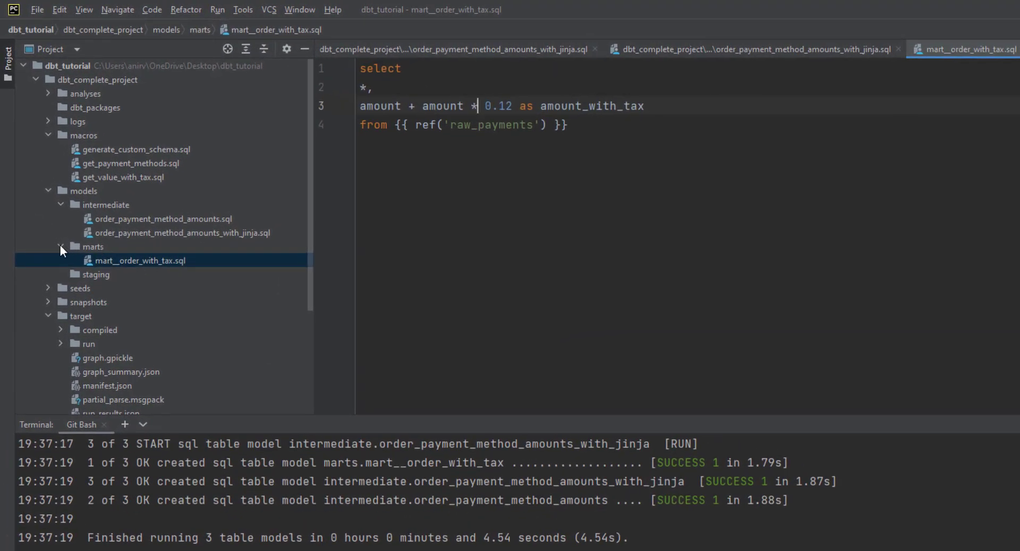
Step: Open models/marts/mart__order_with_tax.sql and select its amount_with_tax tax expression
left_click(93, 246)
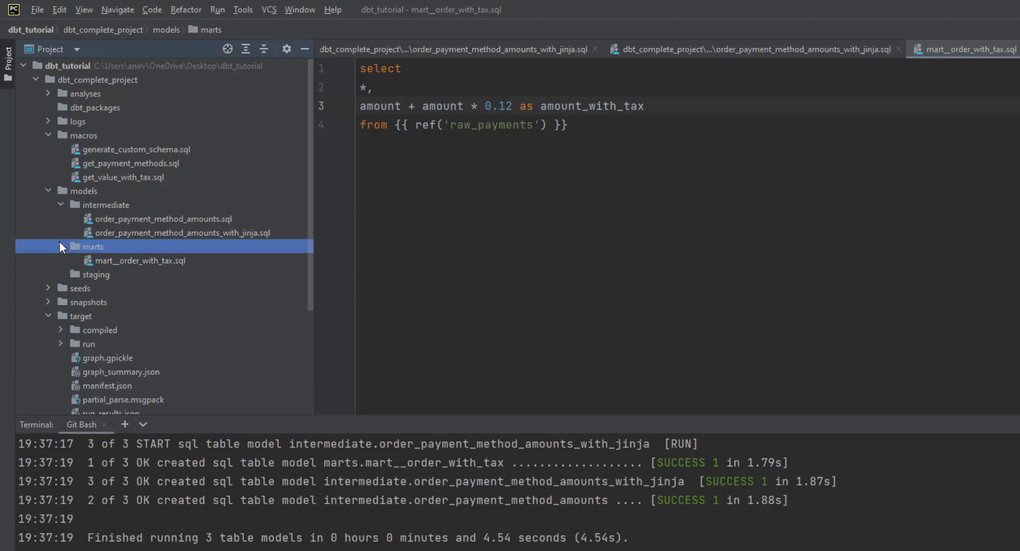
left_click(140, 261)
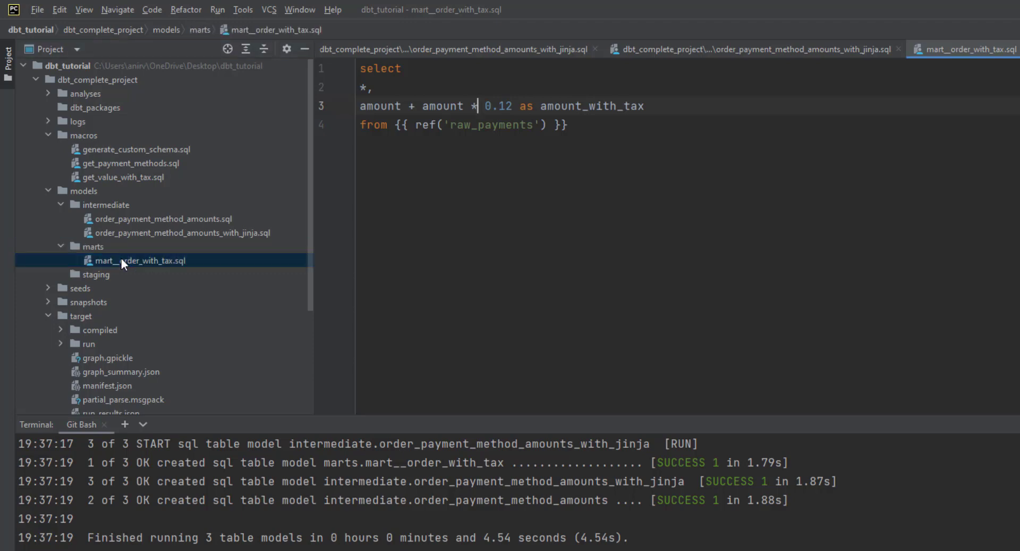
mouse_move(594, 139)
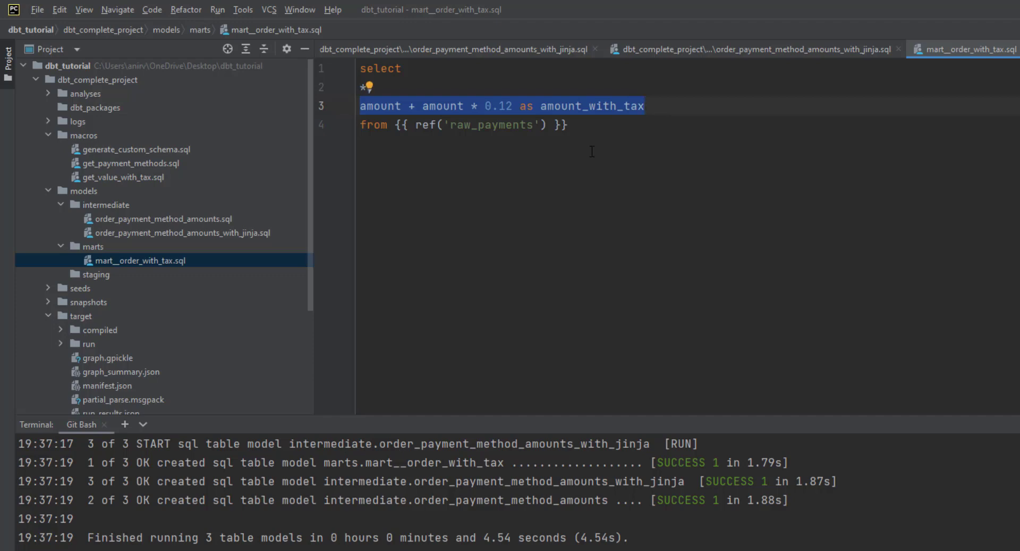
key("ctrl+a")
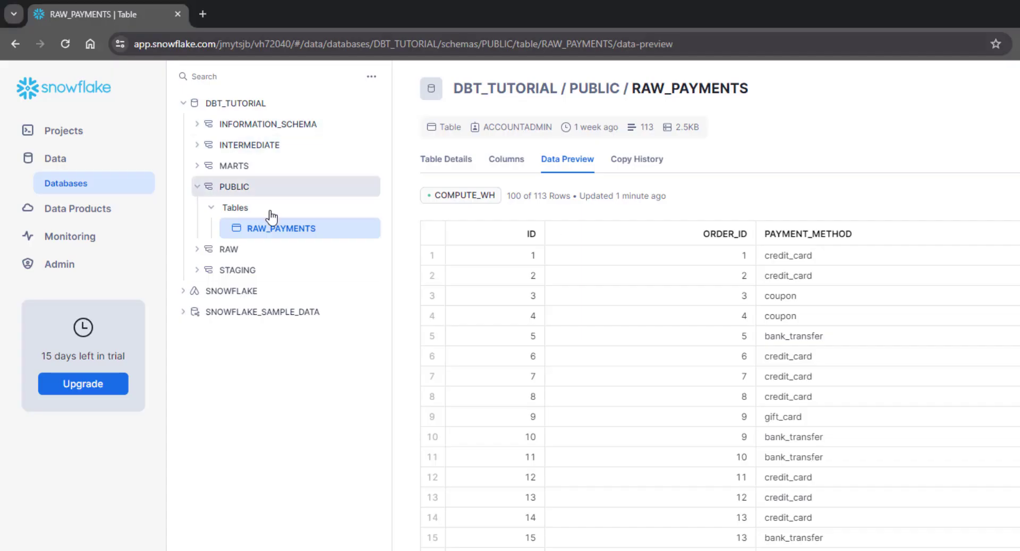
Step: Expand DBT_TUTORIAL > MARTS > Tables and preview the MART__ORDER_WITH_TAX rows
left_click(235, 164)
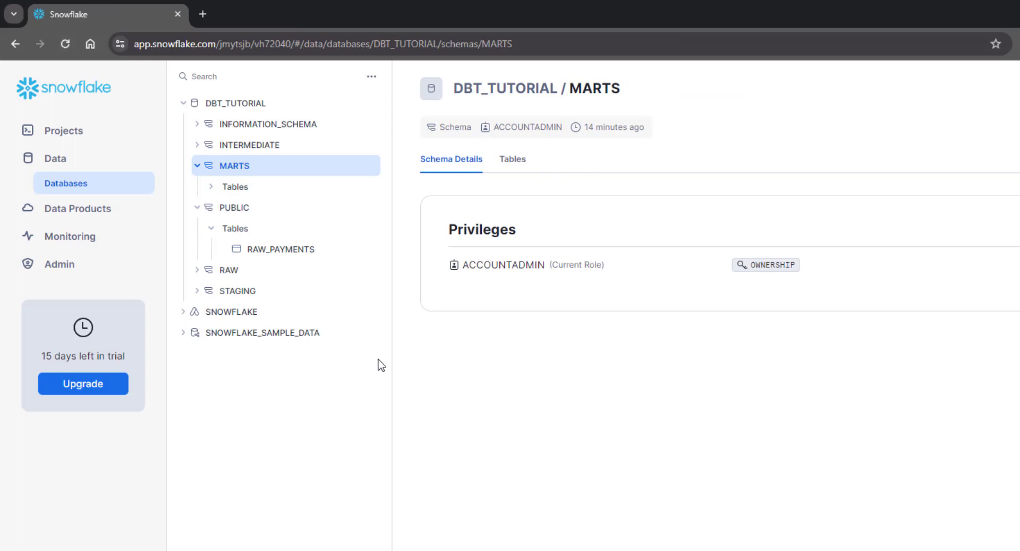
left_click(234, 186)
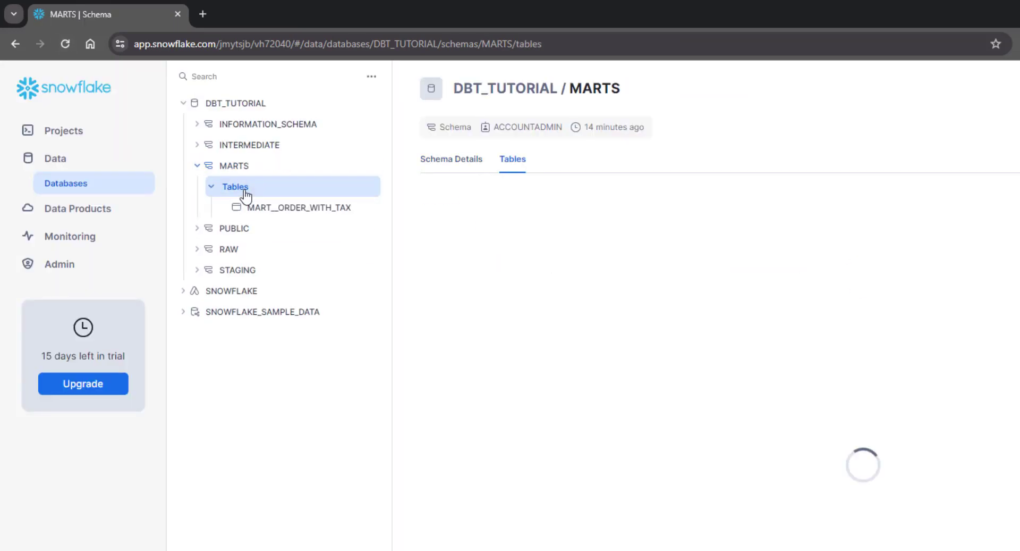
left_click(296, 207)
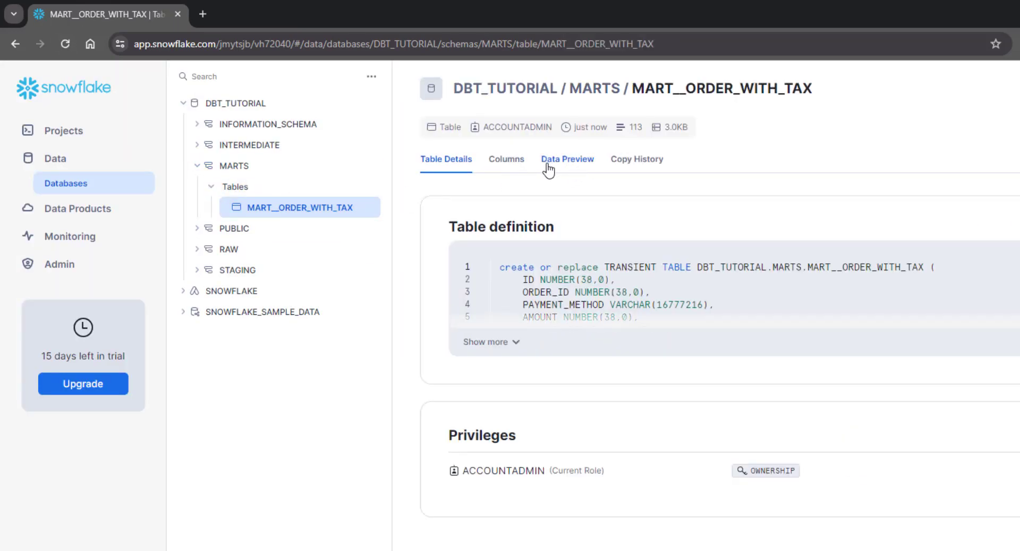
left_click(567, 159)
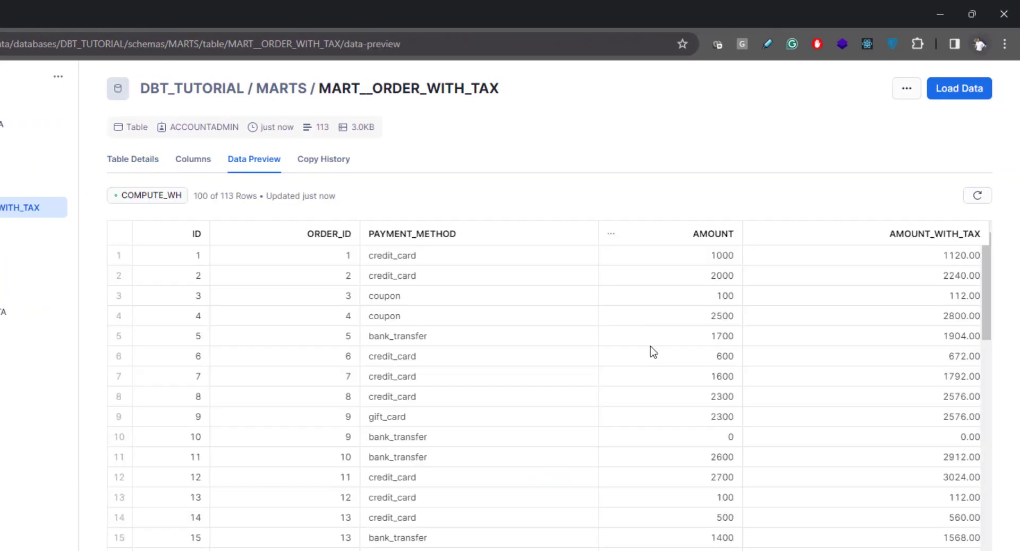
mouse_move(787, 272)
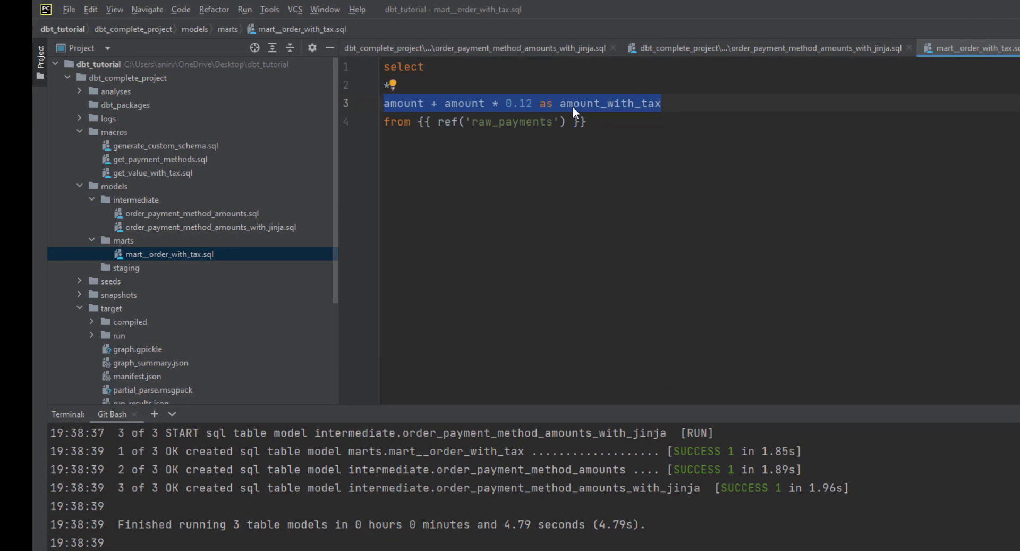
mouse_move(310, 282)
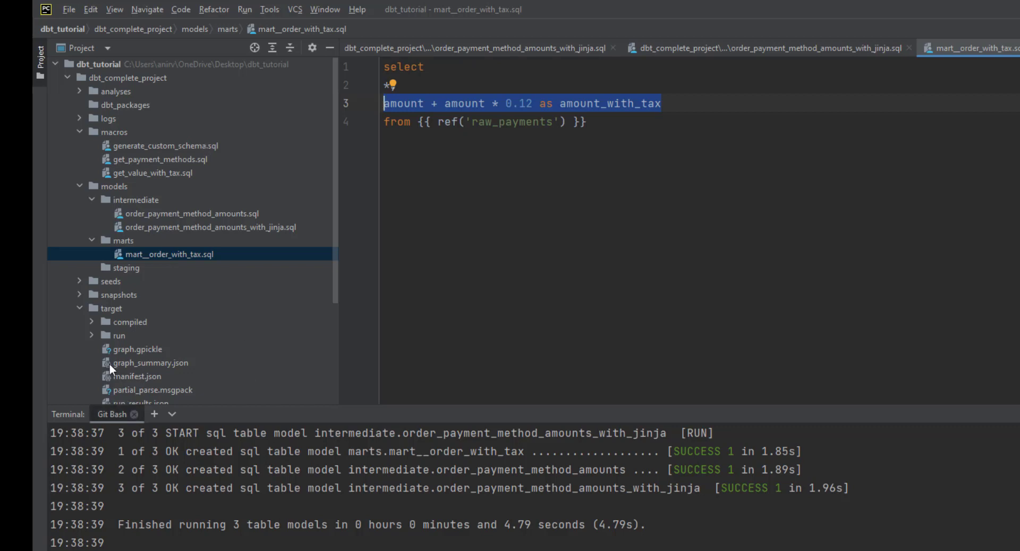
mouse_move(567, 153)
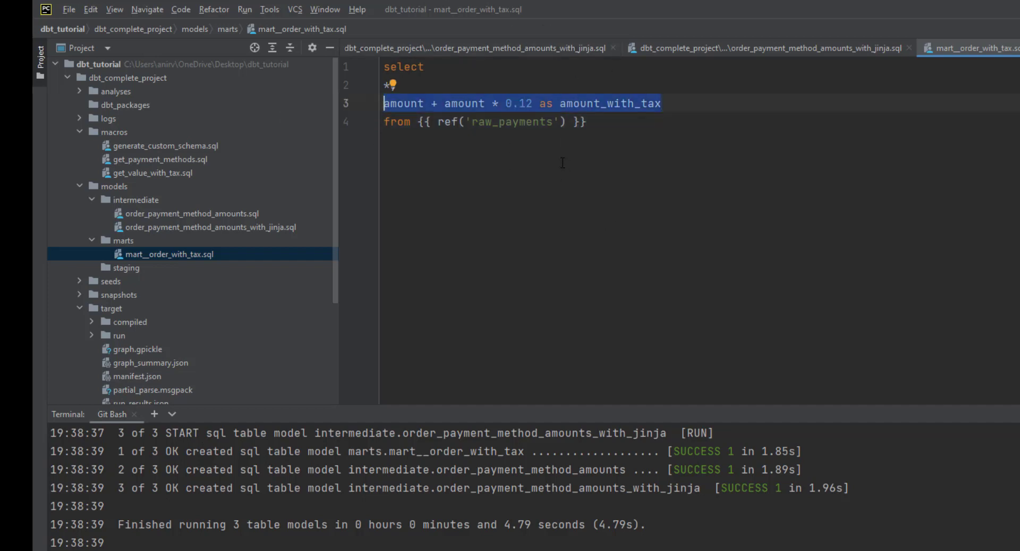
mouse_move(569, 147)
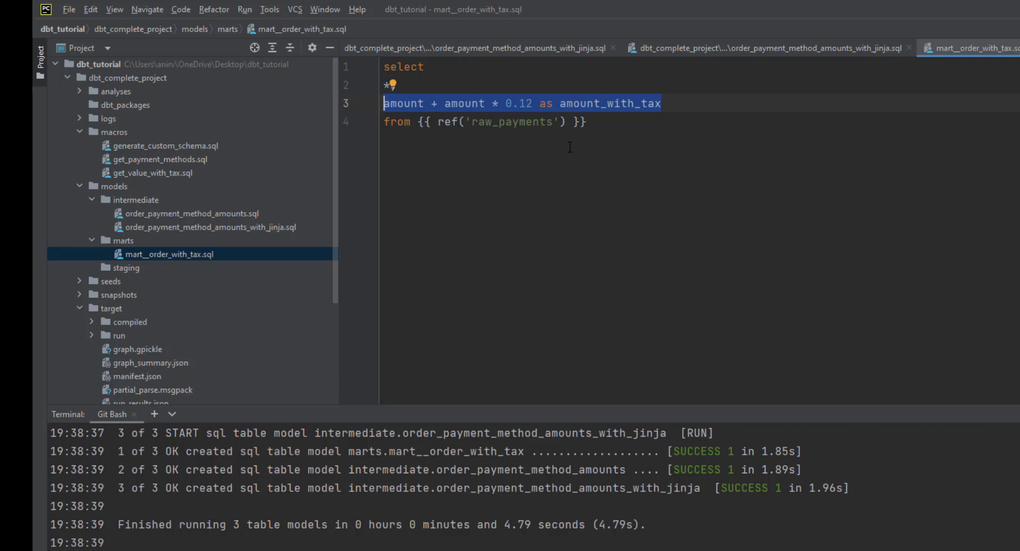
mouse_move(162, 179)
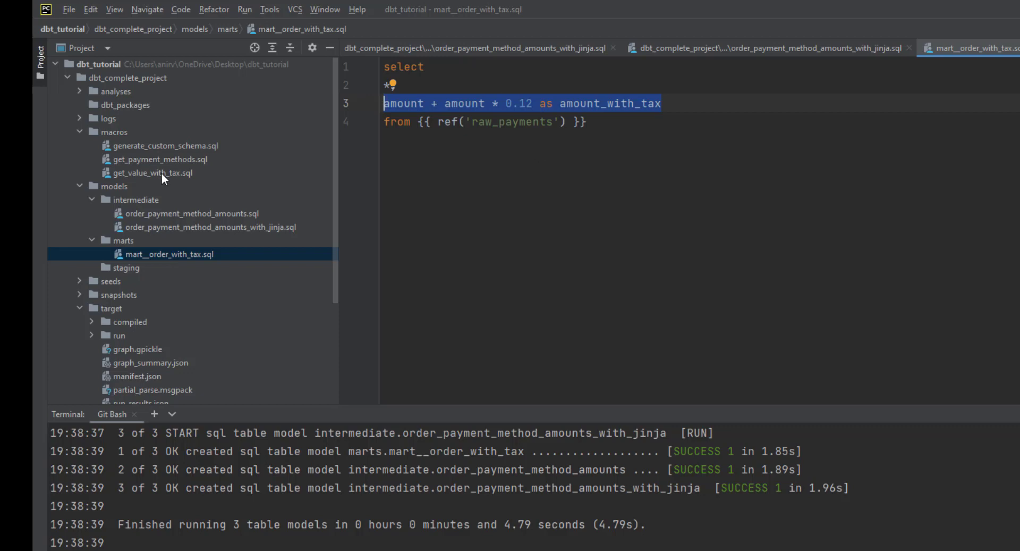
mouse_move(151, 177)
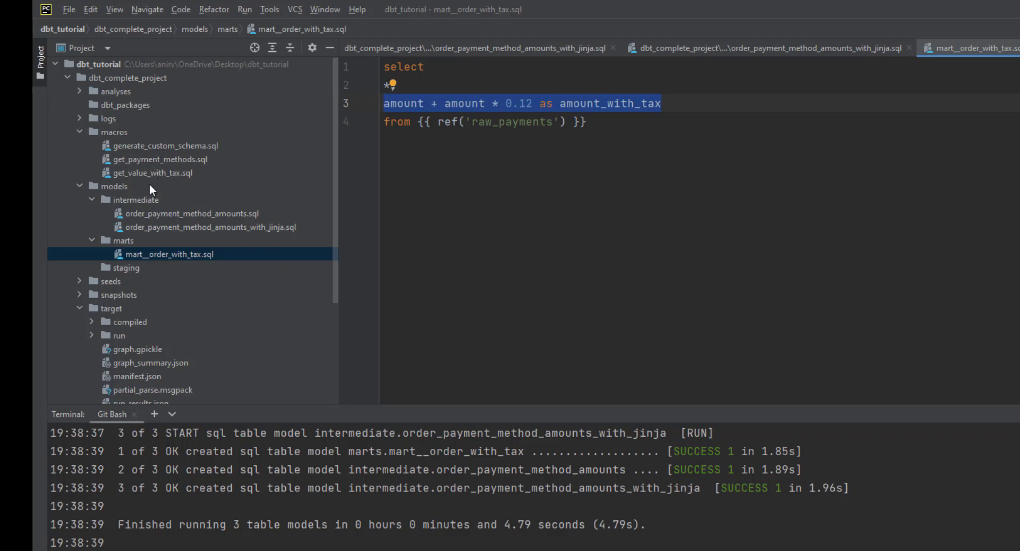
mouse_move(154, 177)
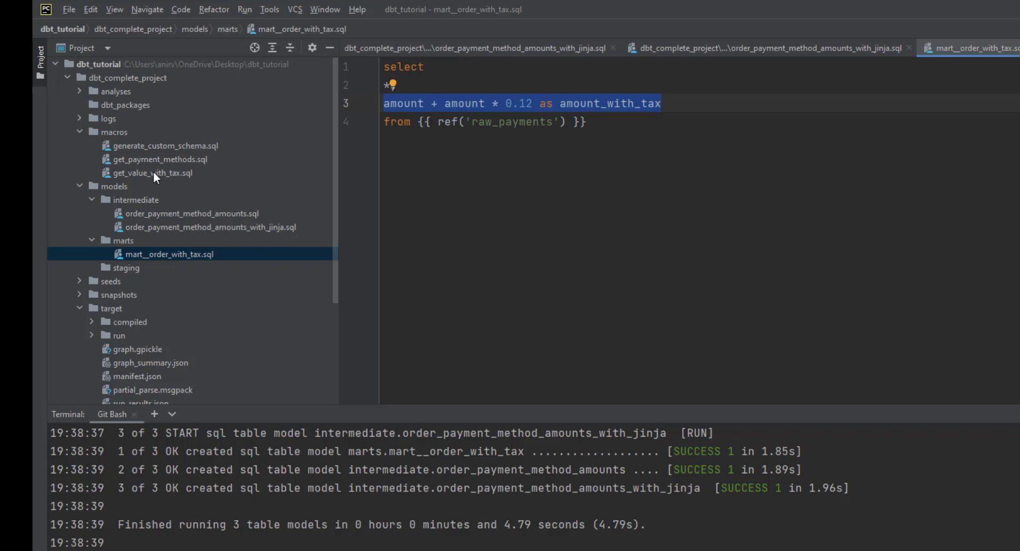
Step: Open get_value_with_tax.sql and write the header taking amount_column and tax_percent = 12
left_click(153, 172)
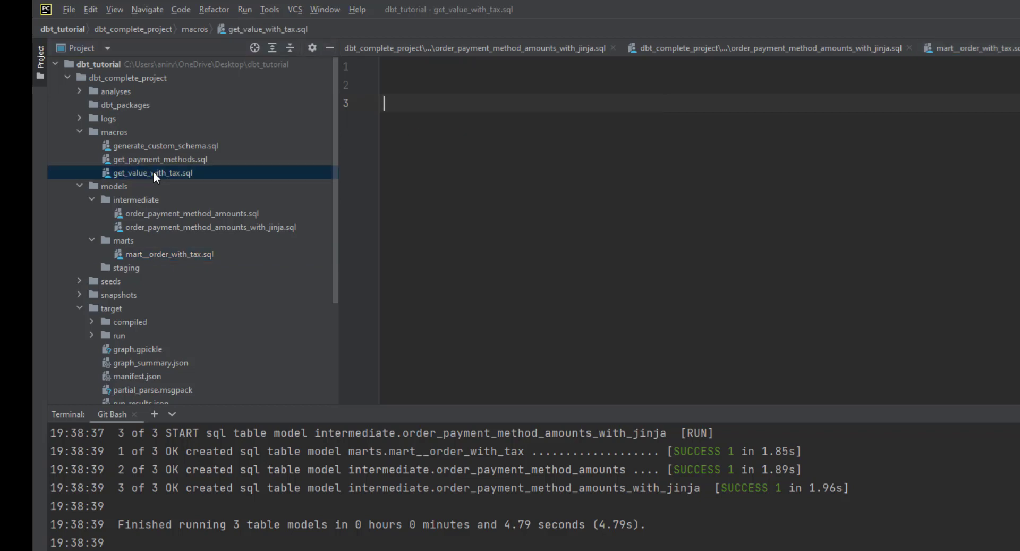
type("{% endmacro %}")
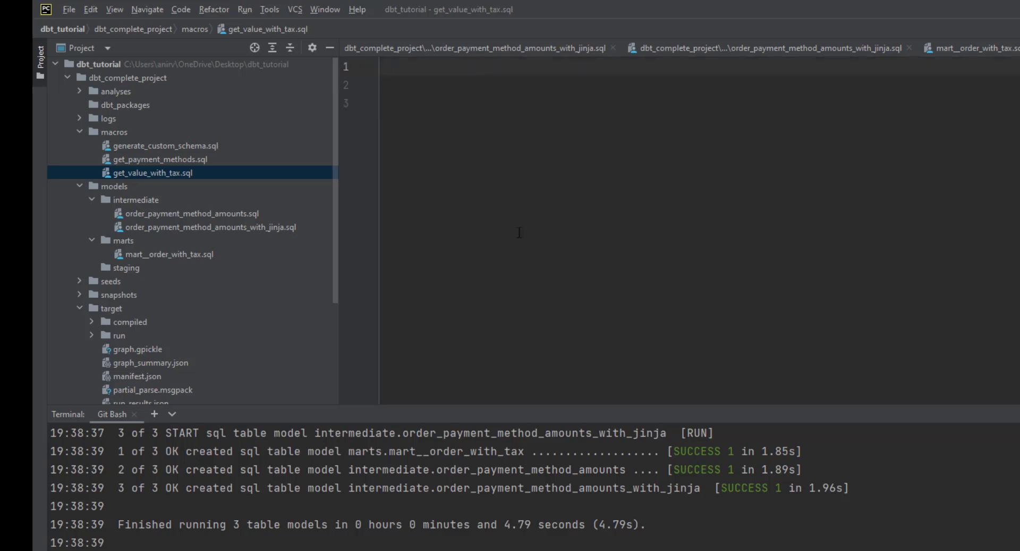
left_click(388, 66)
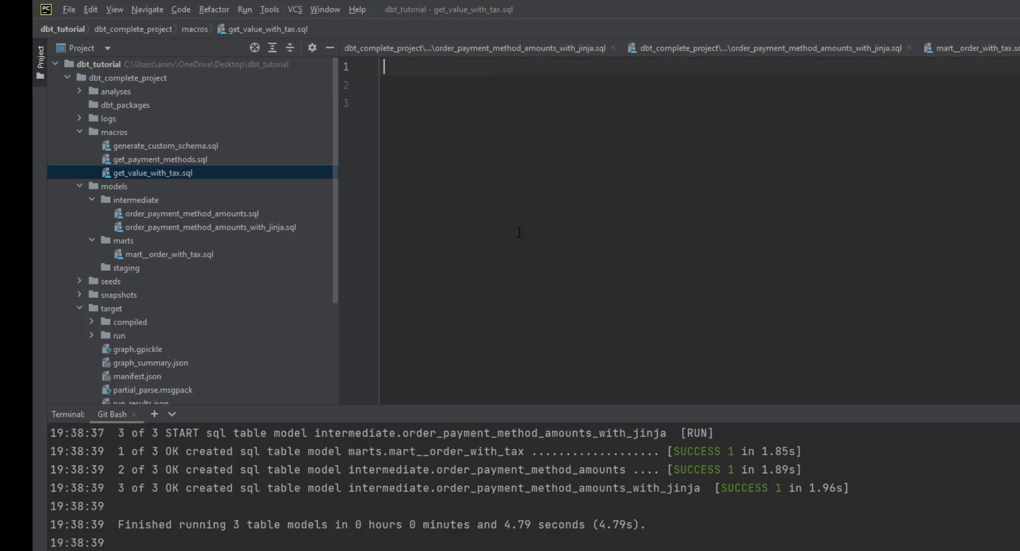
type("{% macro get_value_with_tax(amount_column, tax_percent = 12) %}")
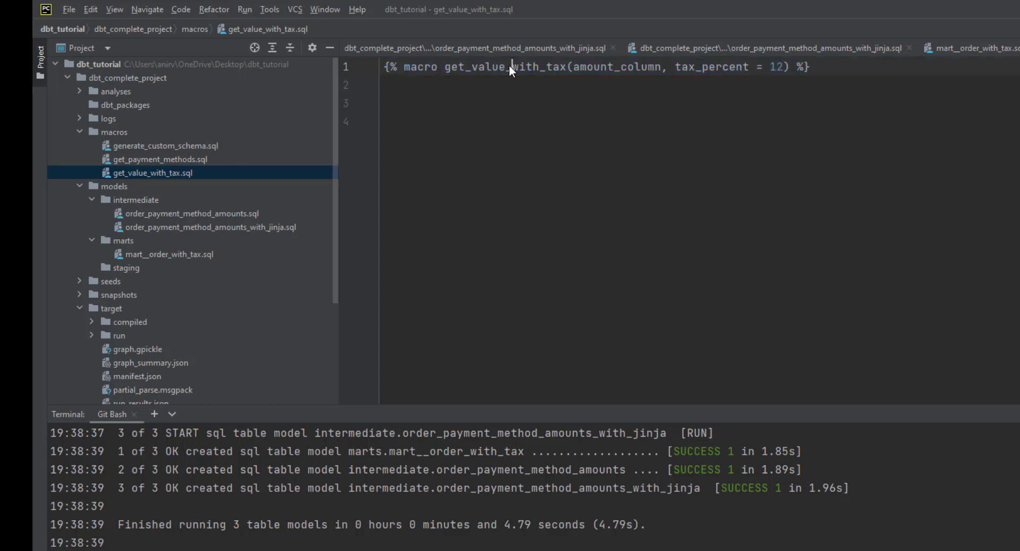
Step: Add the round(amount_column + amount_column * tax_percent / 100) body and endmacro
double_click(501, 66)
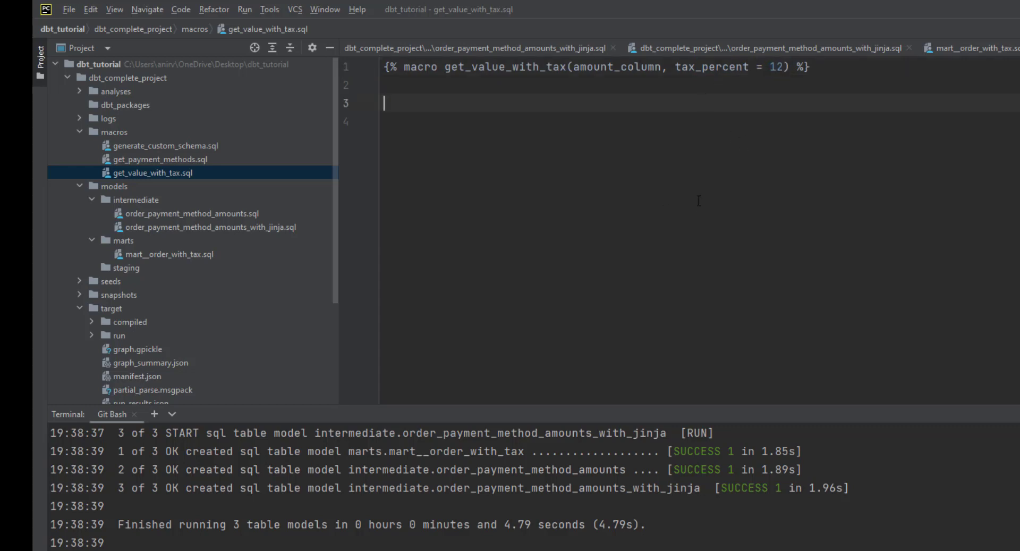
type("round({{amount_column}} + {{amount_column}} * {{tax_percent}} / 100)")
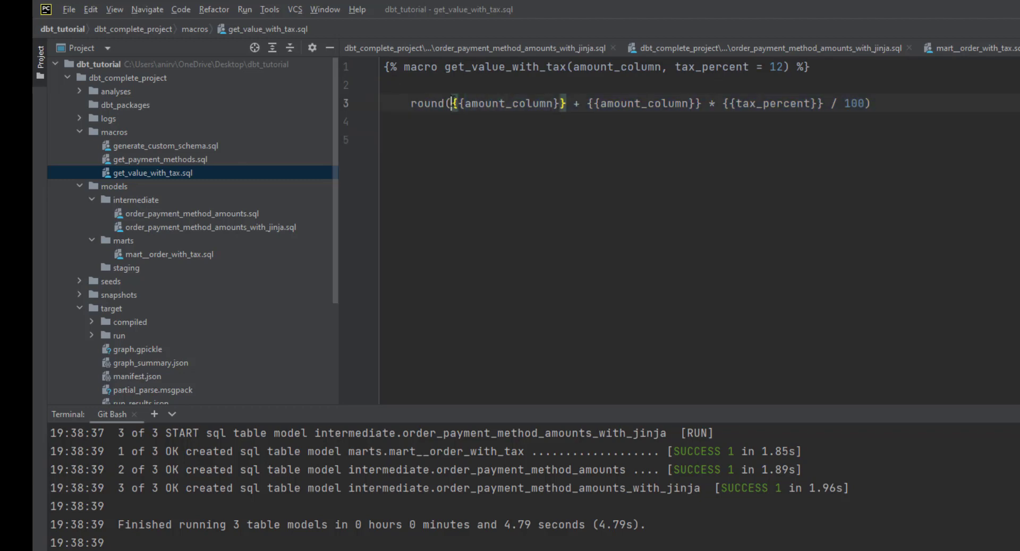
double_click(509, 103)
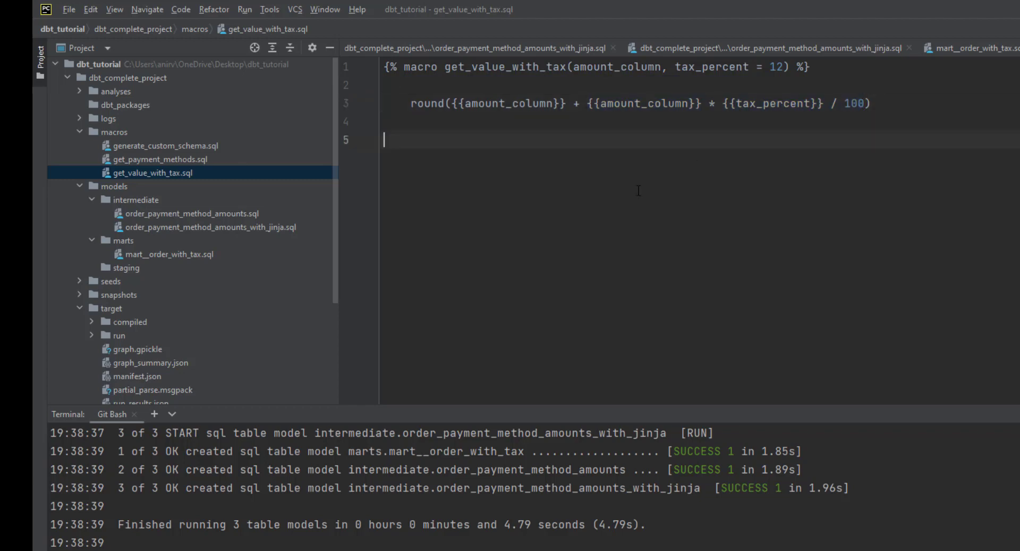
type("{% endmacro %}")
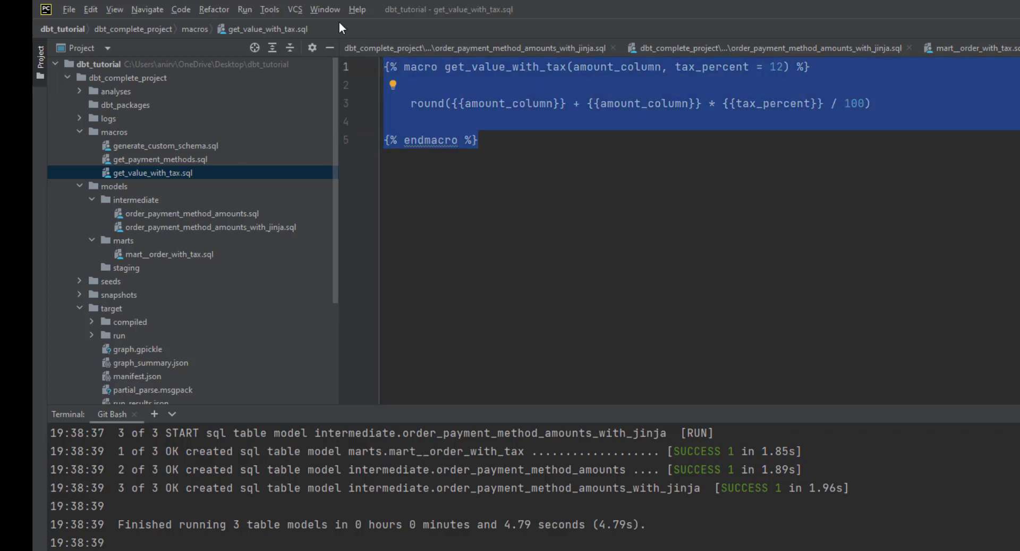
left_click(209, 226)
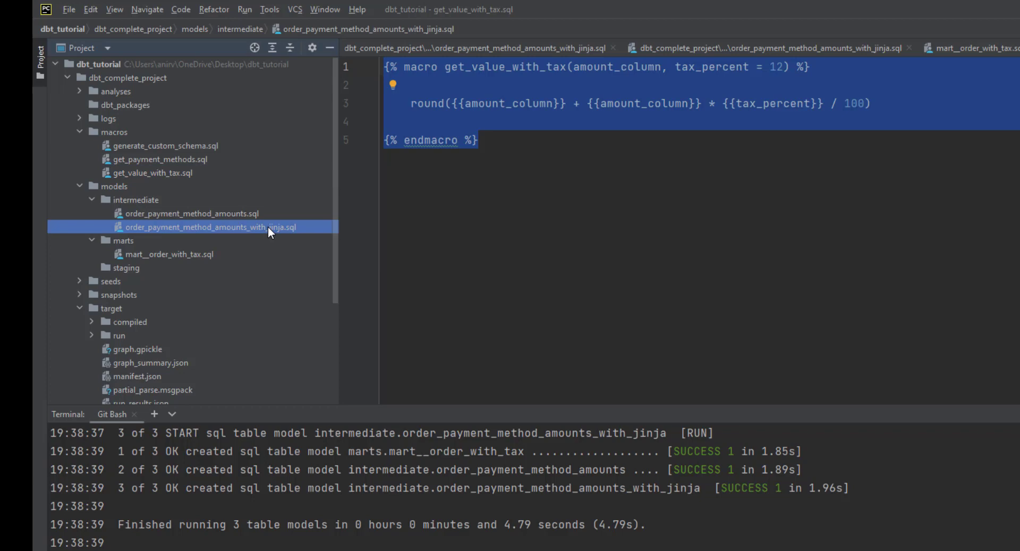
Step: Replace the model's tax calculation with {{ get_value_with_tax('amount') }}
left_click(767, 47)
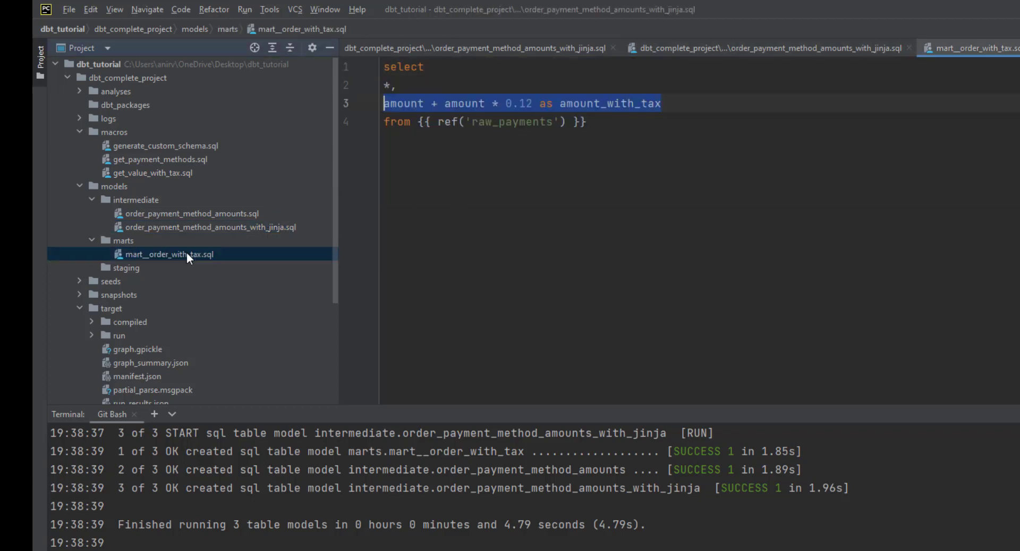
key("ctrl+a")
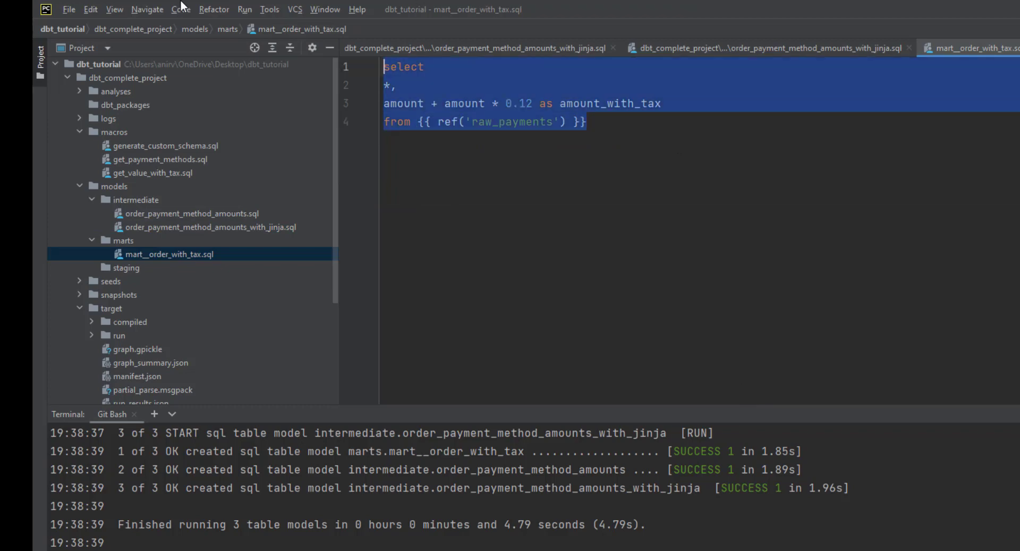
type("{{ get_value_with_tax('amount') }}")
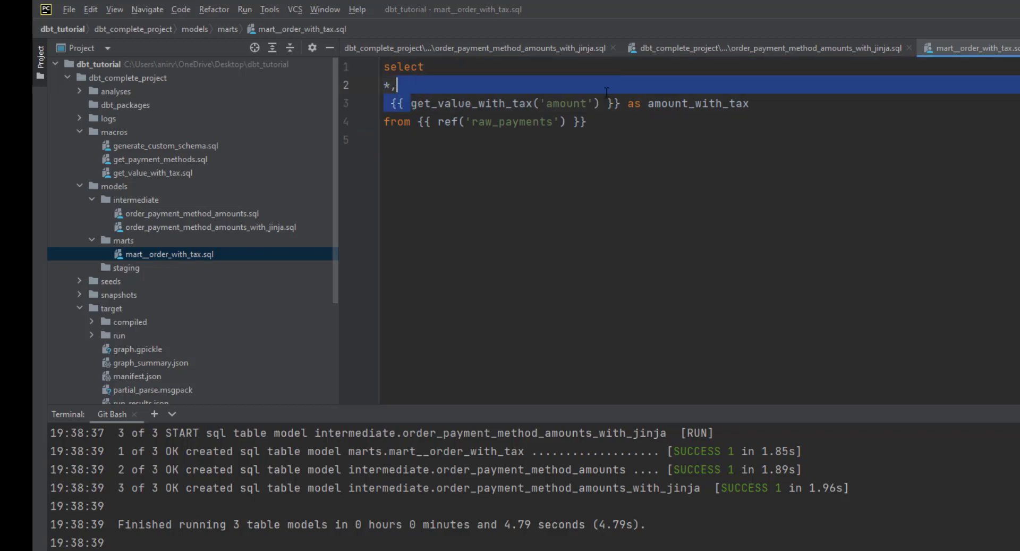
double_click(471, 102)
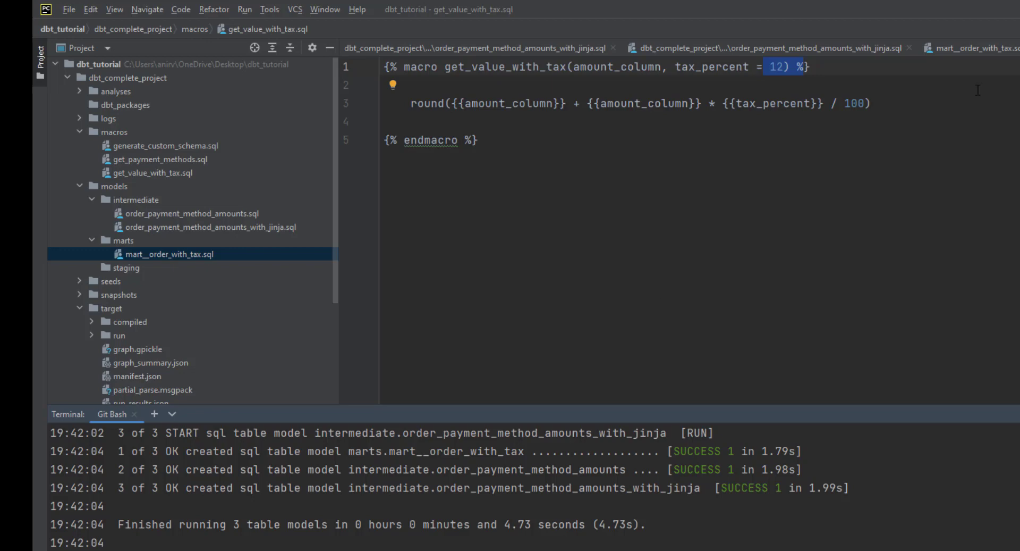
Step: Add a 30 argument after 'amount' in the get_value_with_tax call
left_click(970, 47)
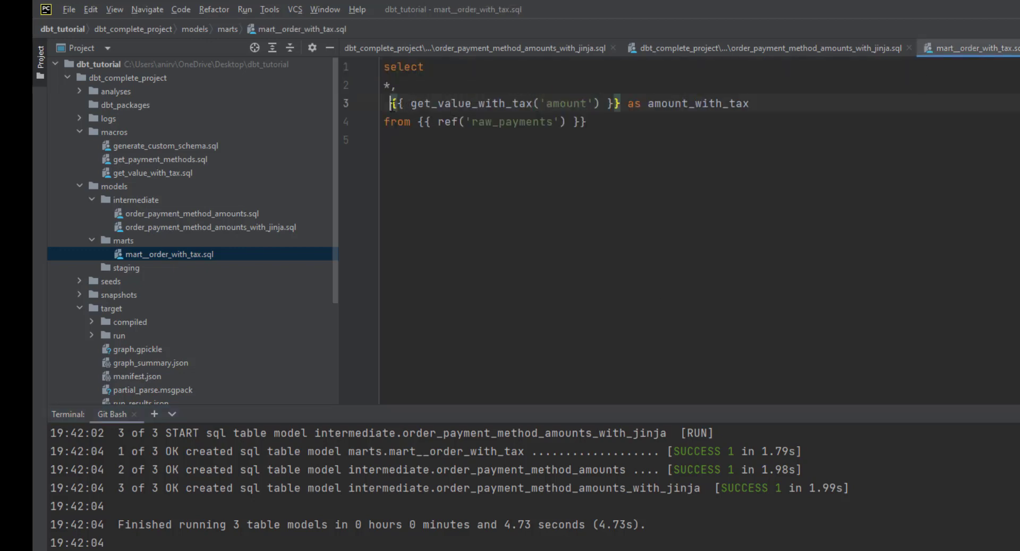
left_click_drag(391, 103, 625, 103)
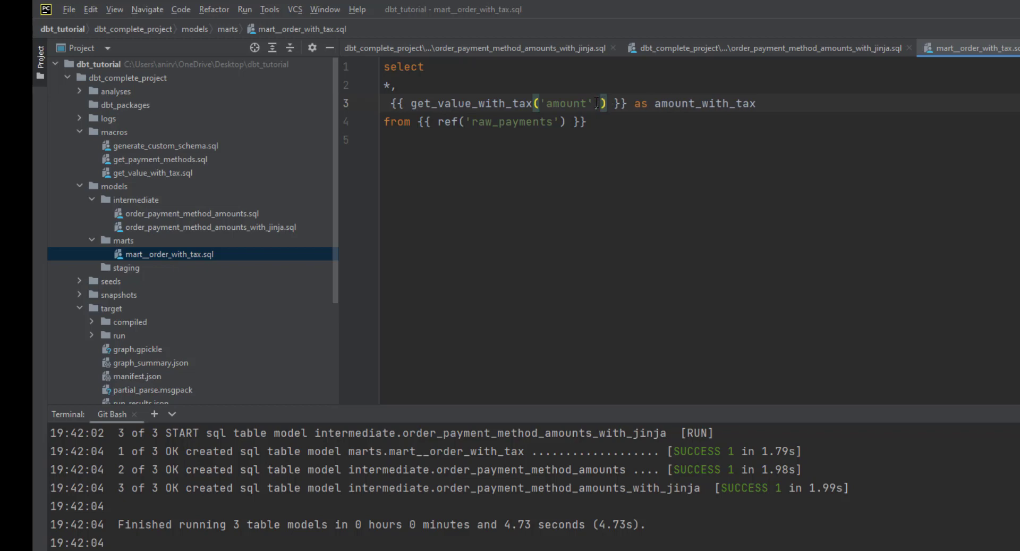
type(",30")
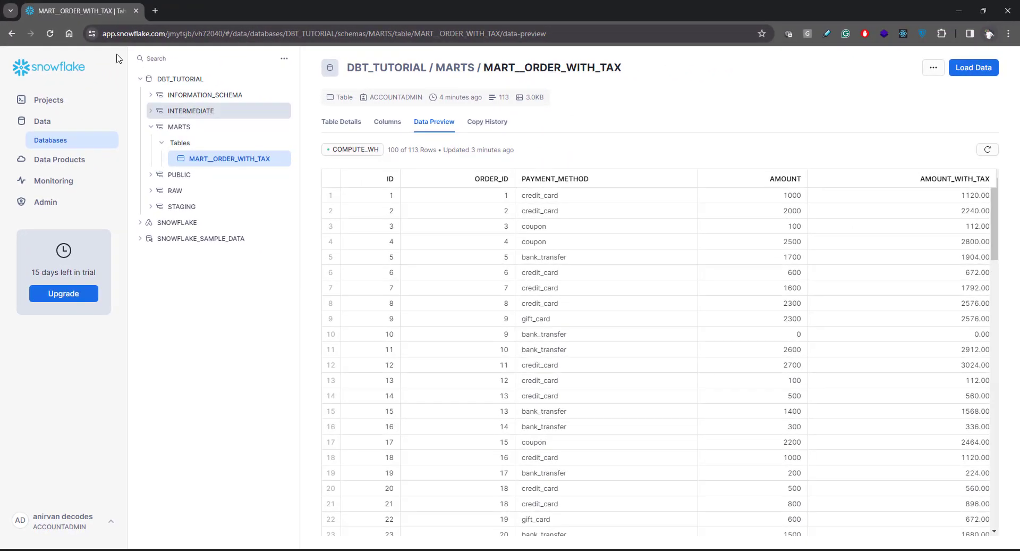
Step: Bring up Snowflake's MART__ORDER_WITH_TAX Data Preview tab
left_click(986, 149)
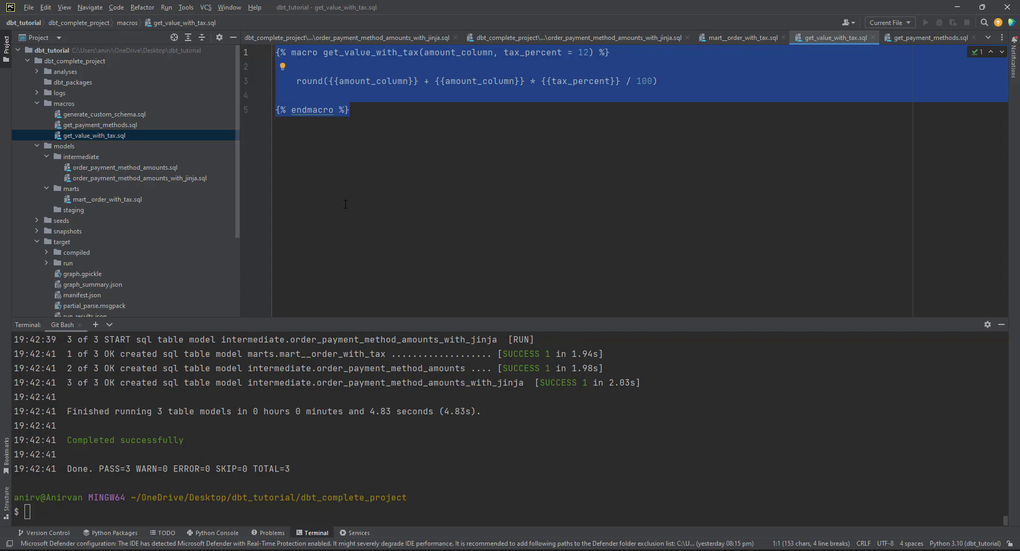
mouse_move(209, 226)
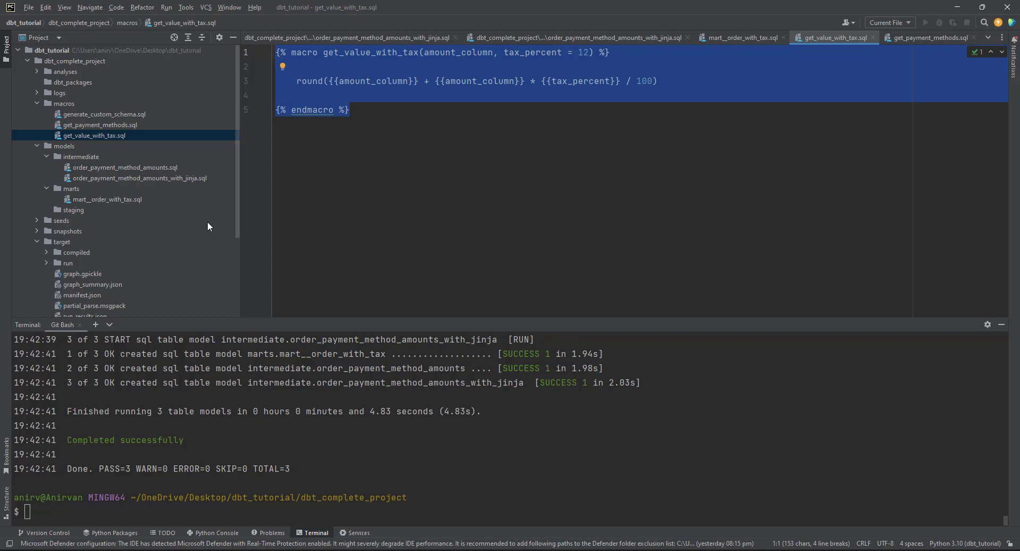